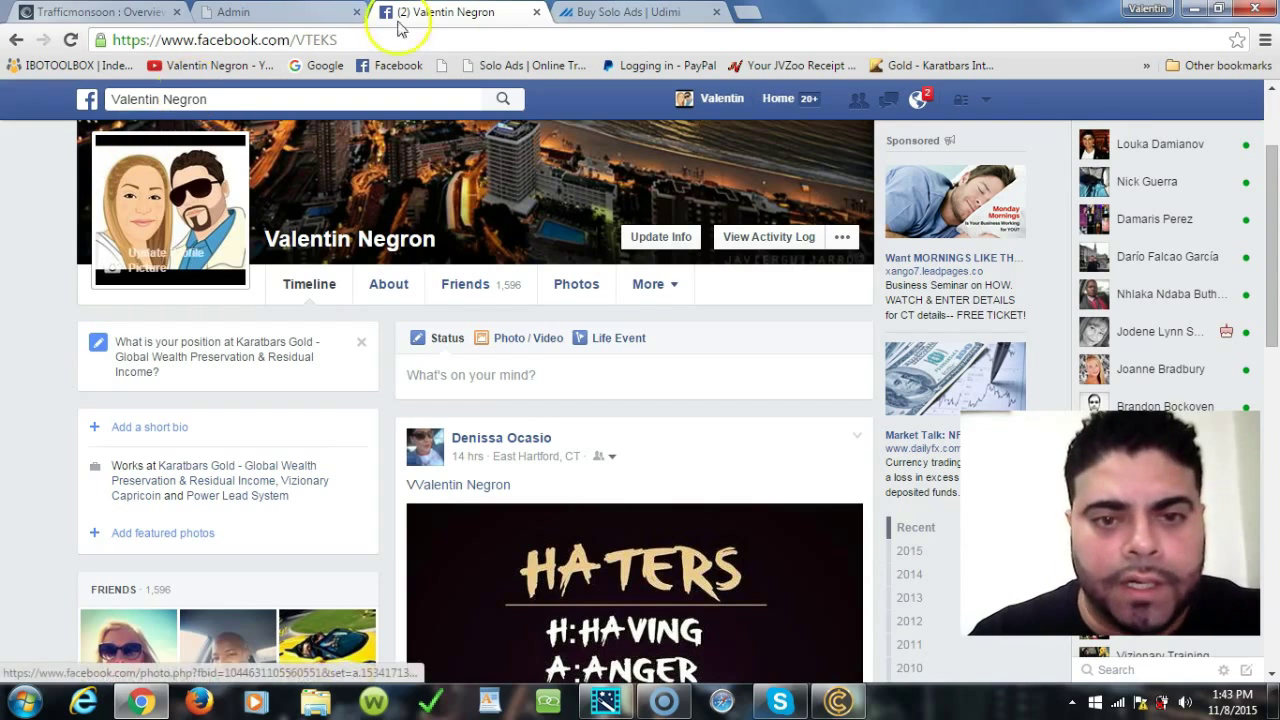
# - Switch from the Facebook tab to the Udimi profile page with its buyer ratings
pyautogui.click(636, 12)
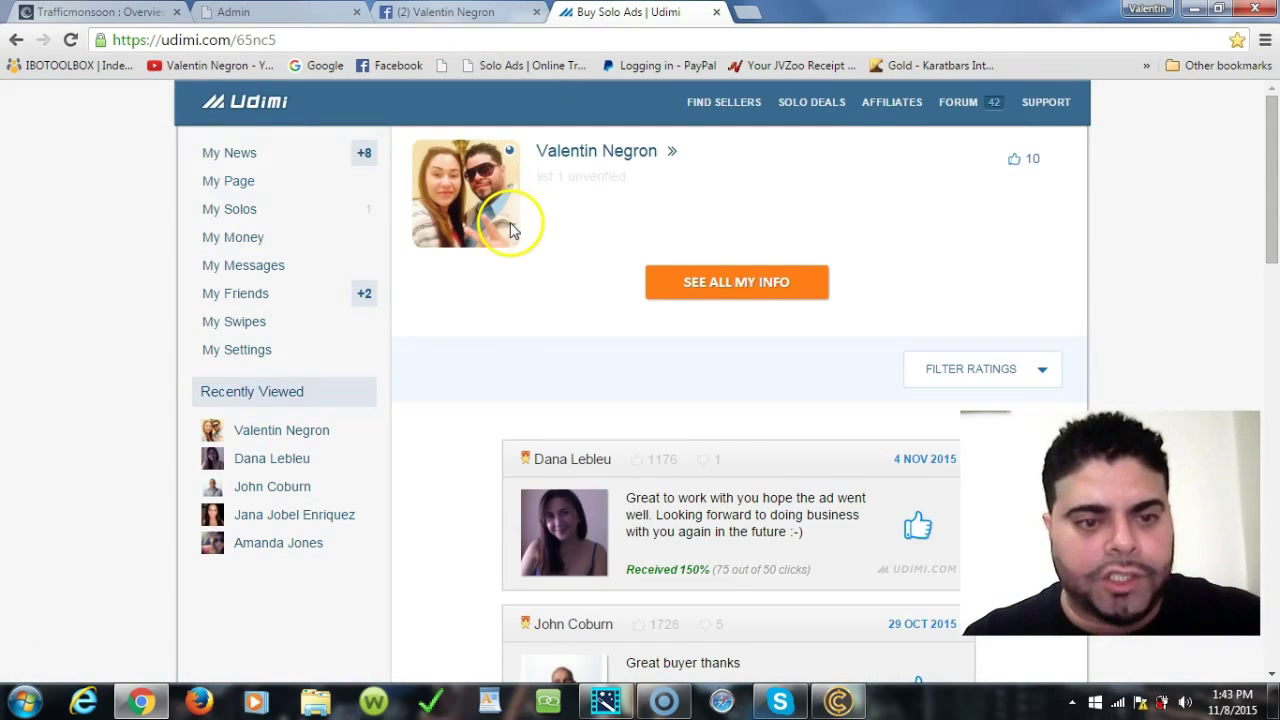
pyautogui.moveTo(488, 104)
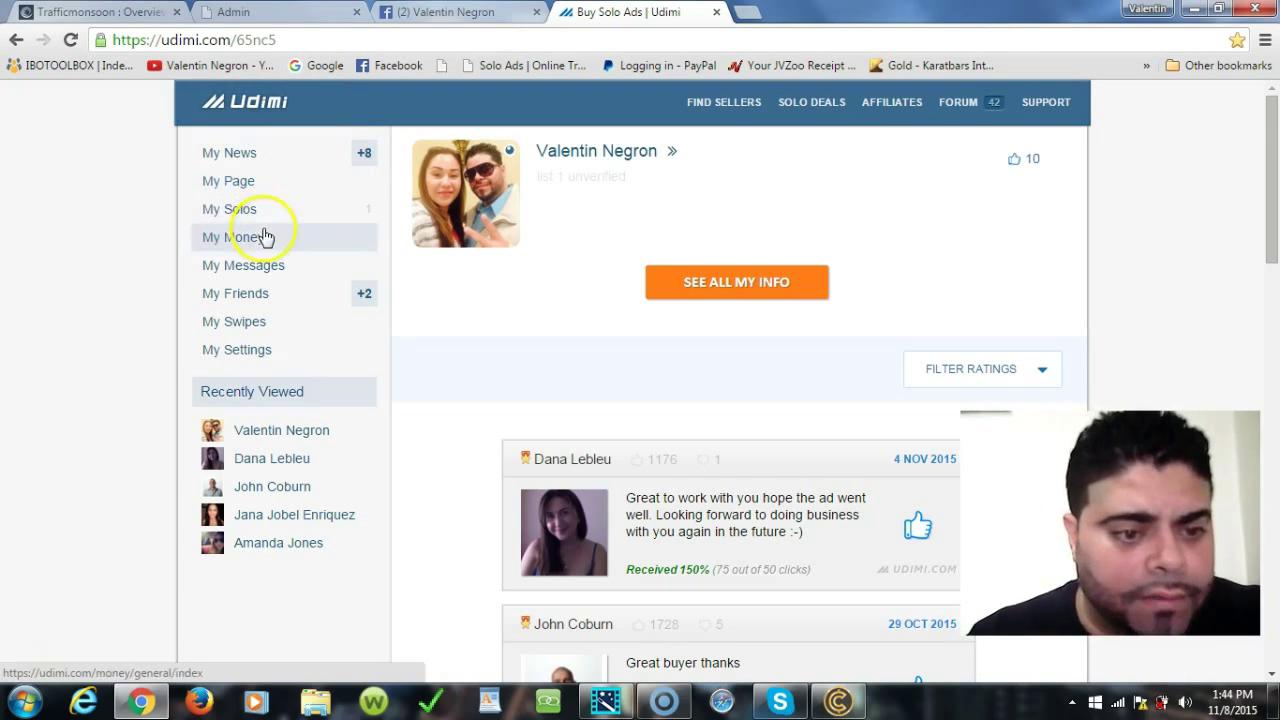
pyautogui.moveTo(244, 320)
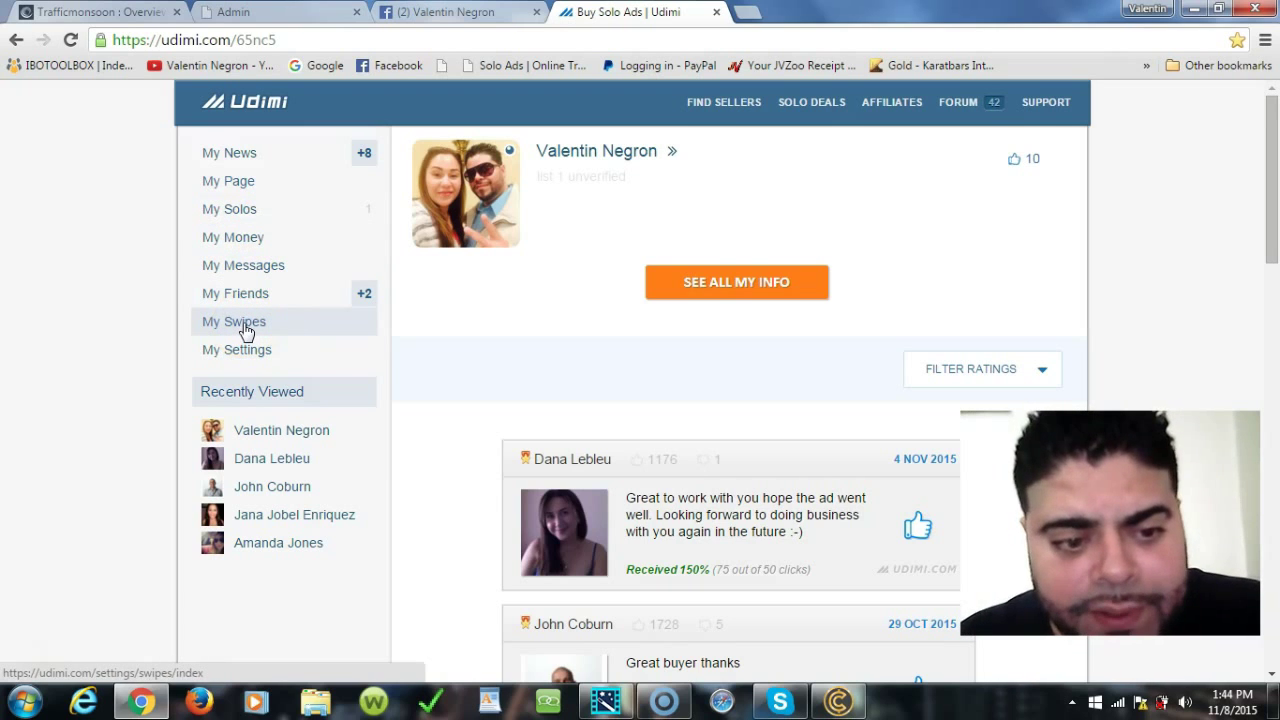
# - Go to My Swipes and start a blank new swipe form
pyautogui.click(232, 320)
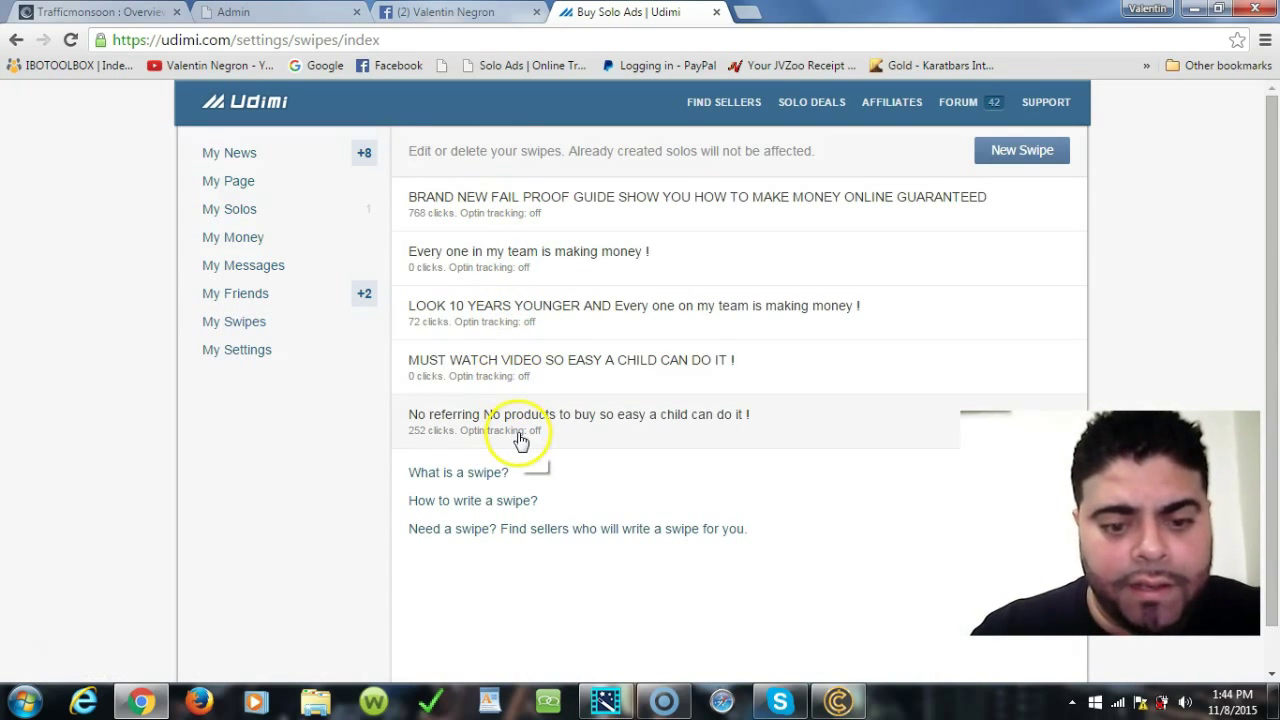
pyautogui.moveTo(730, 280)
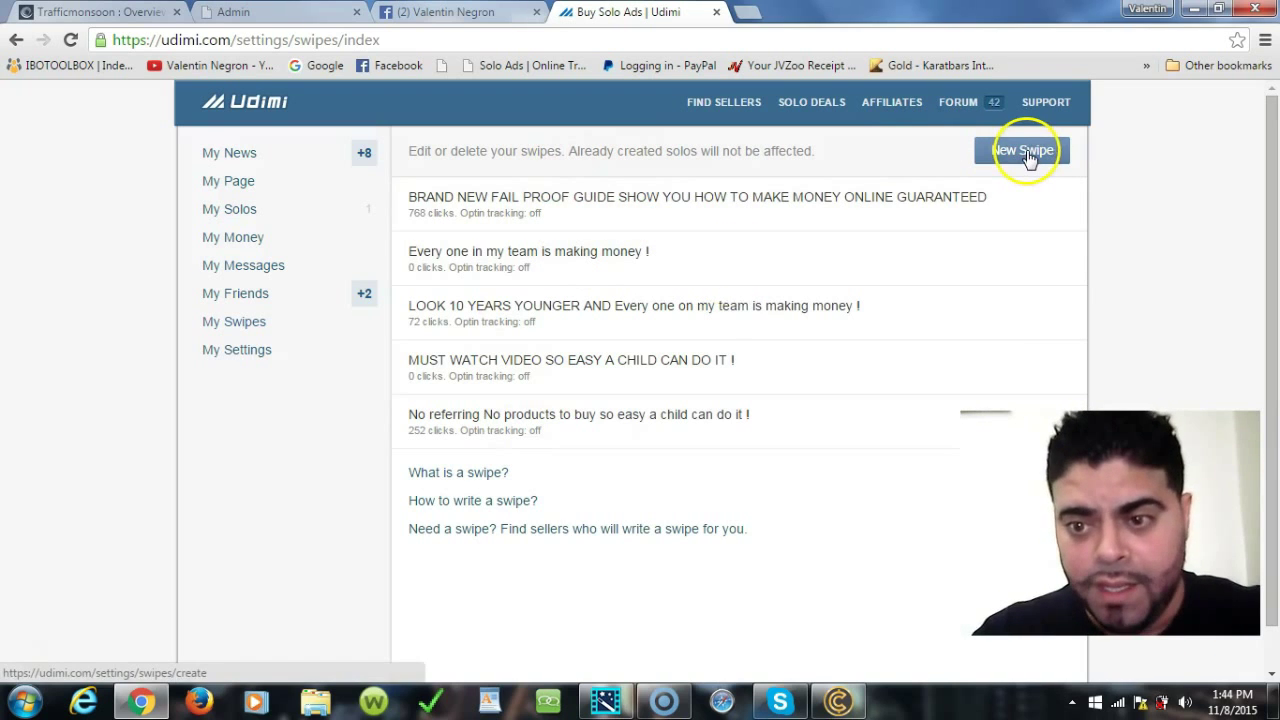
pyautogui.click(1022, 150)
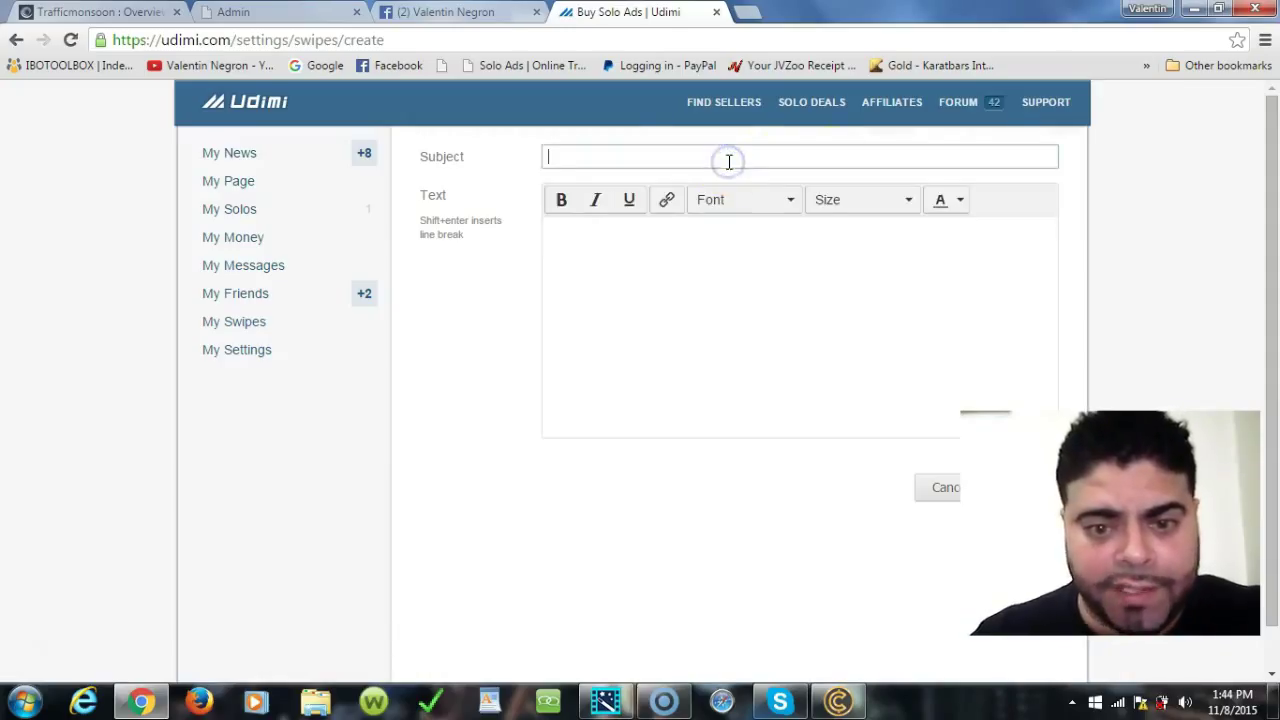
# - Enter the subject 'this is hot and new' and the body 'Hi how you doing blah blah blah'
pyautogui.write('this is hot and new')
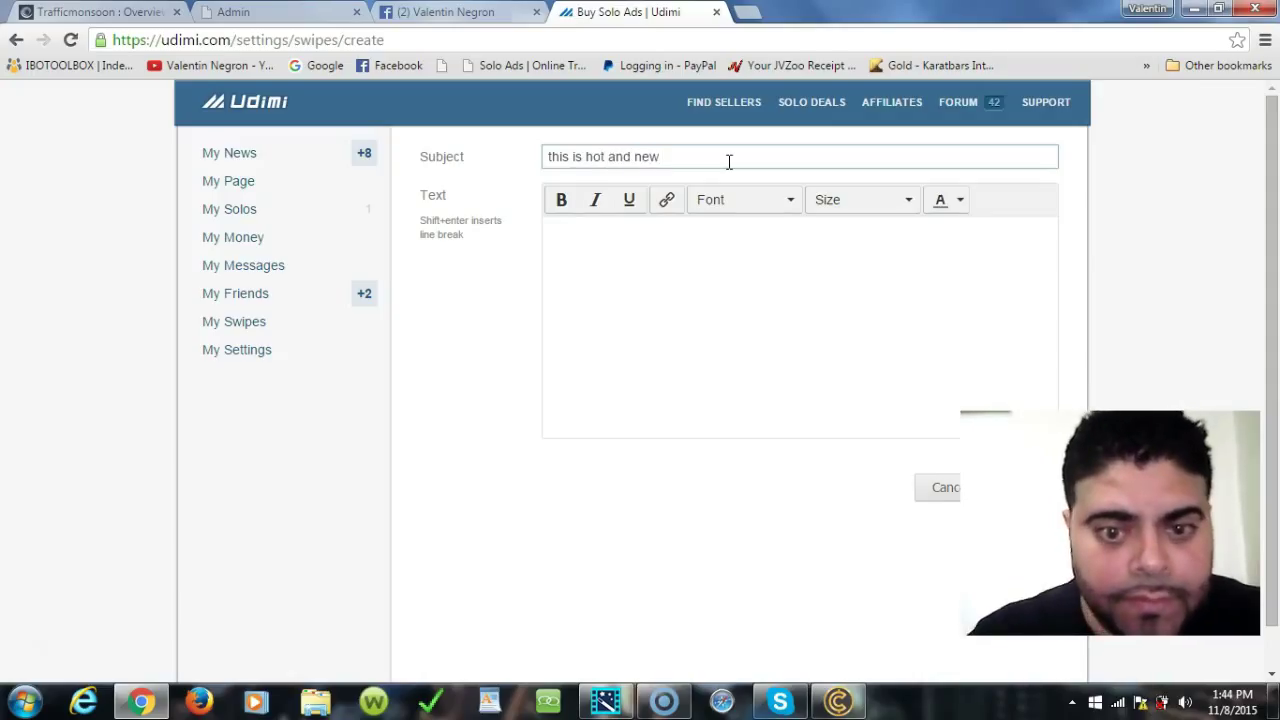
pyautogui.moveTo(666, 200)
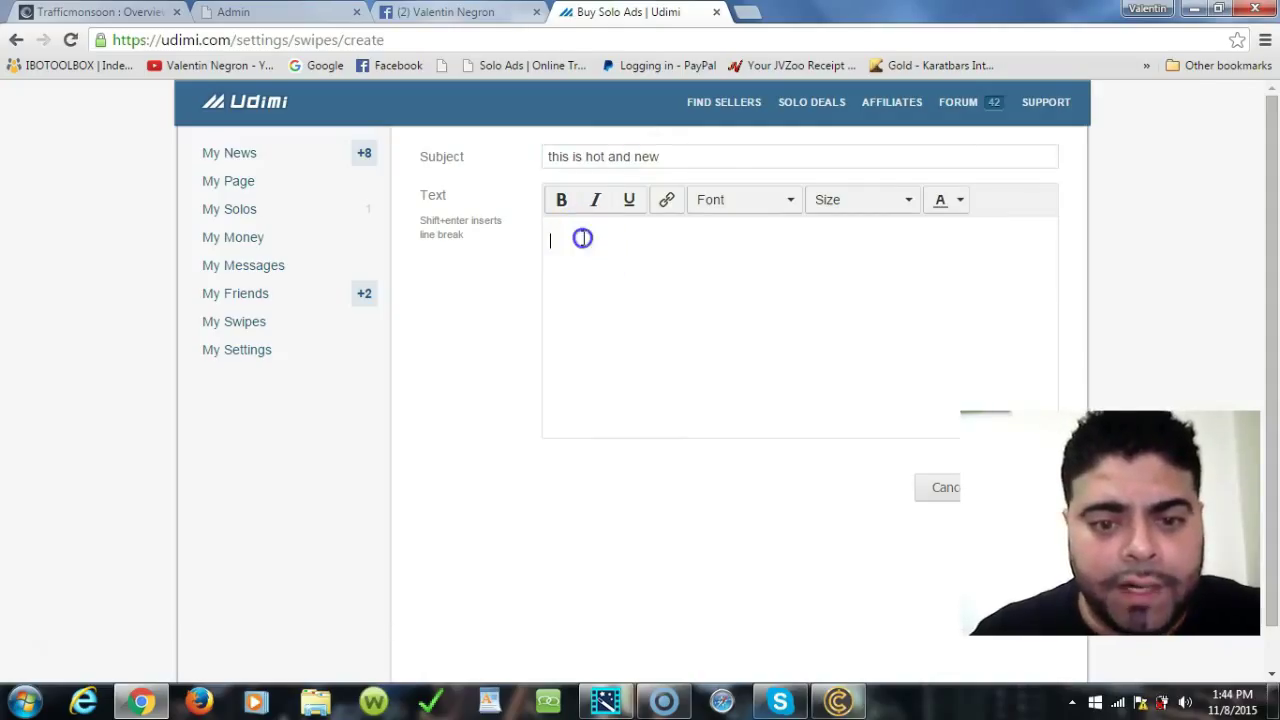
pyautogui.write('Hi')
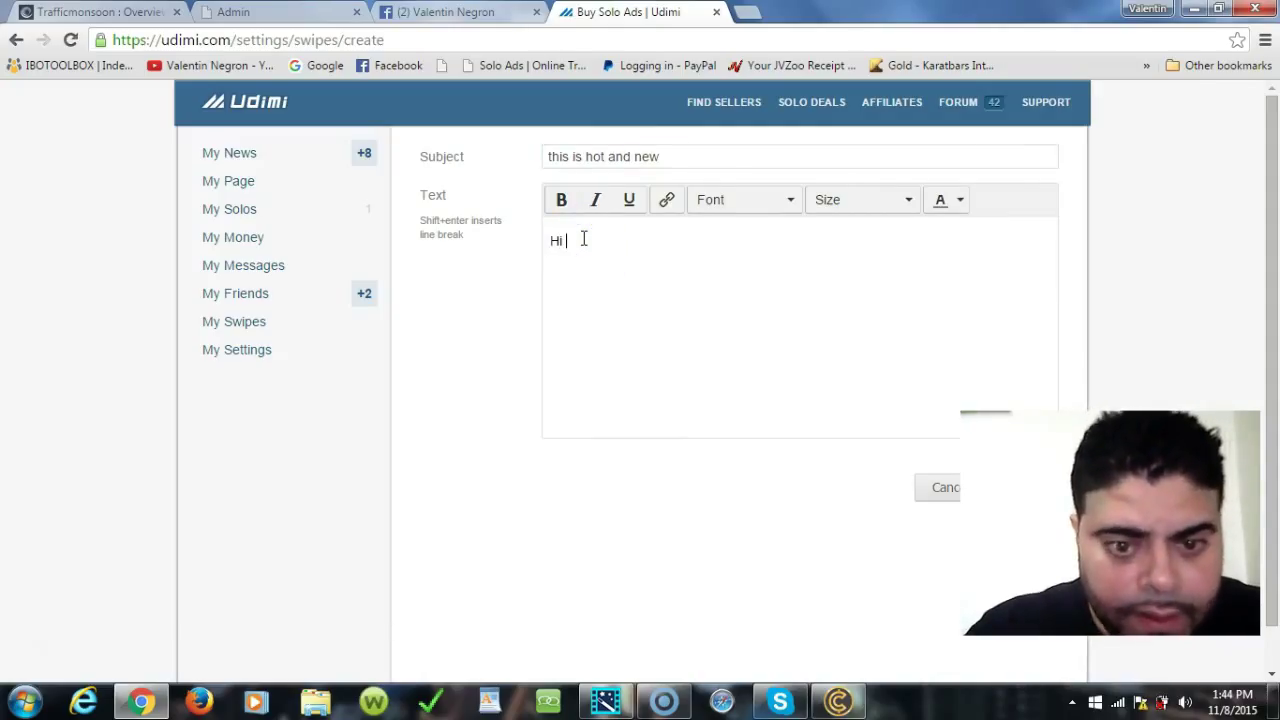
pyautogui.write('how y')
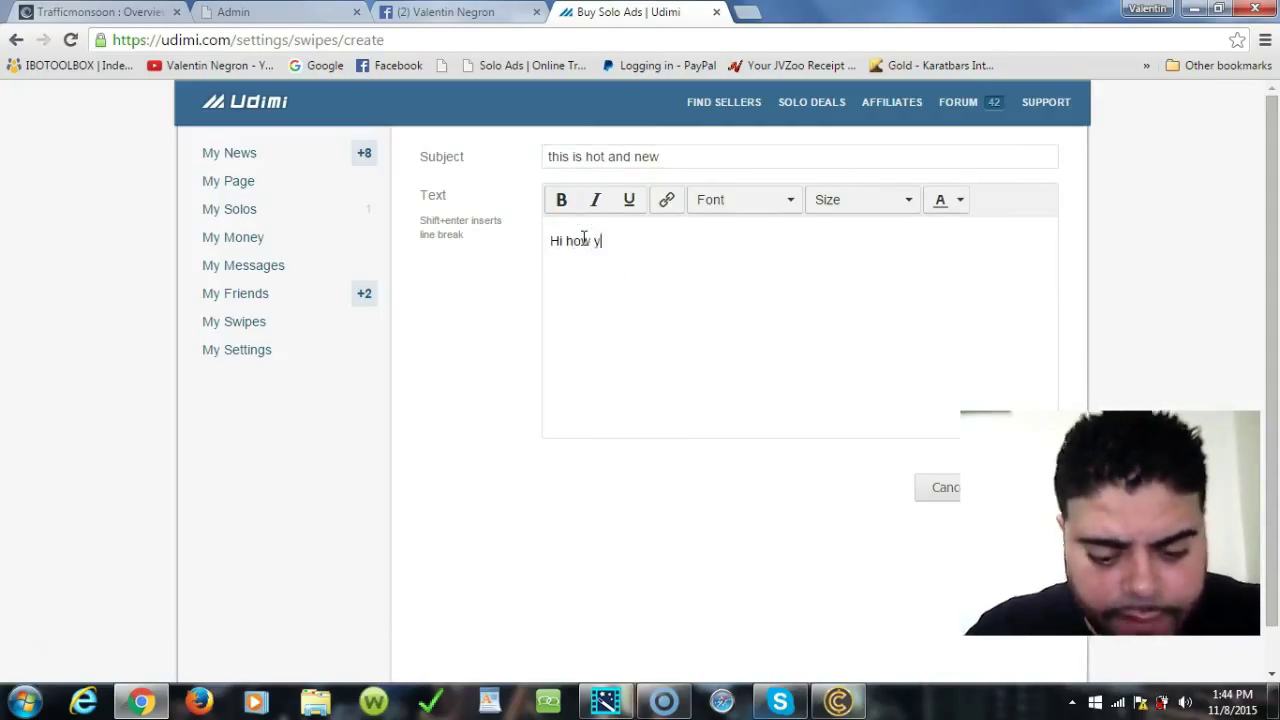
pyautogui.write('ou doing')
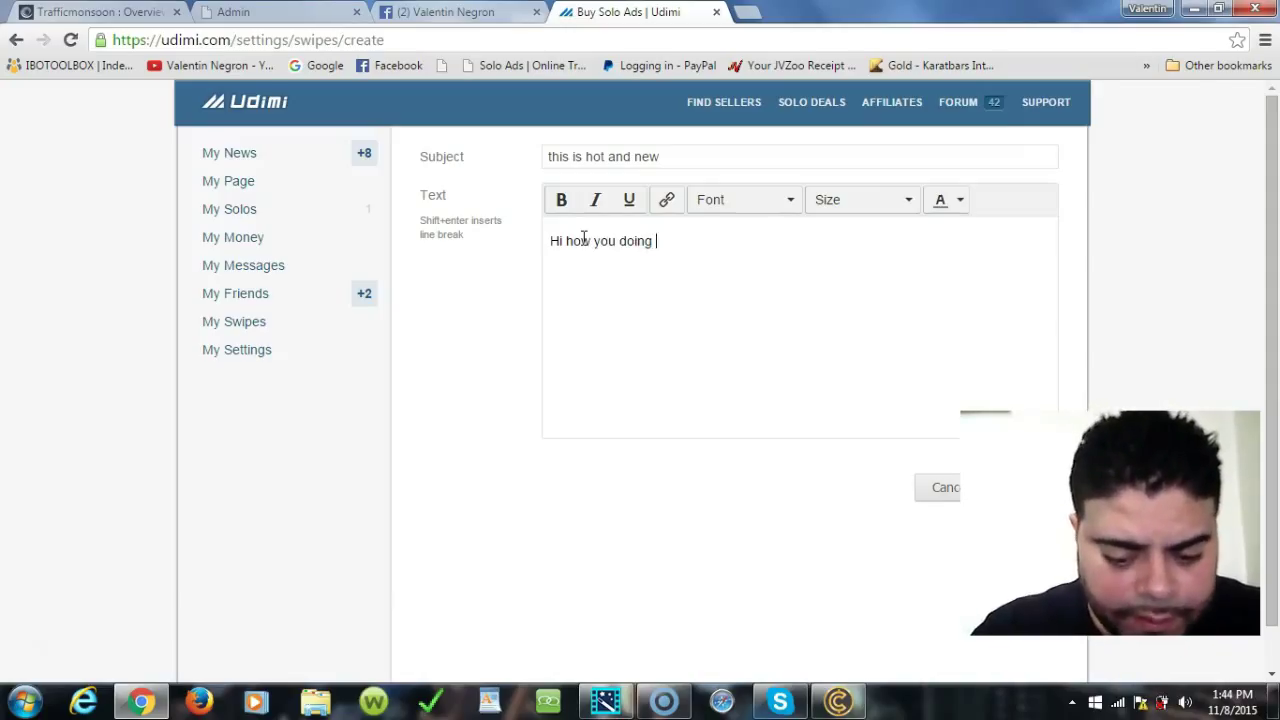
pyautogui.write('blah blah v')
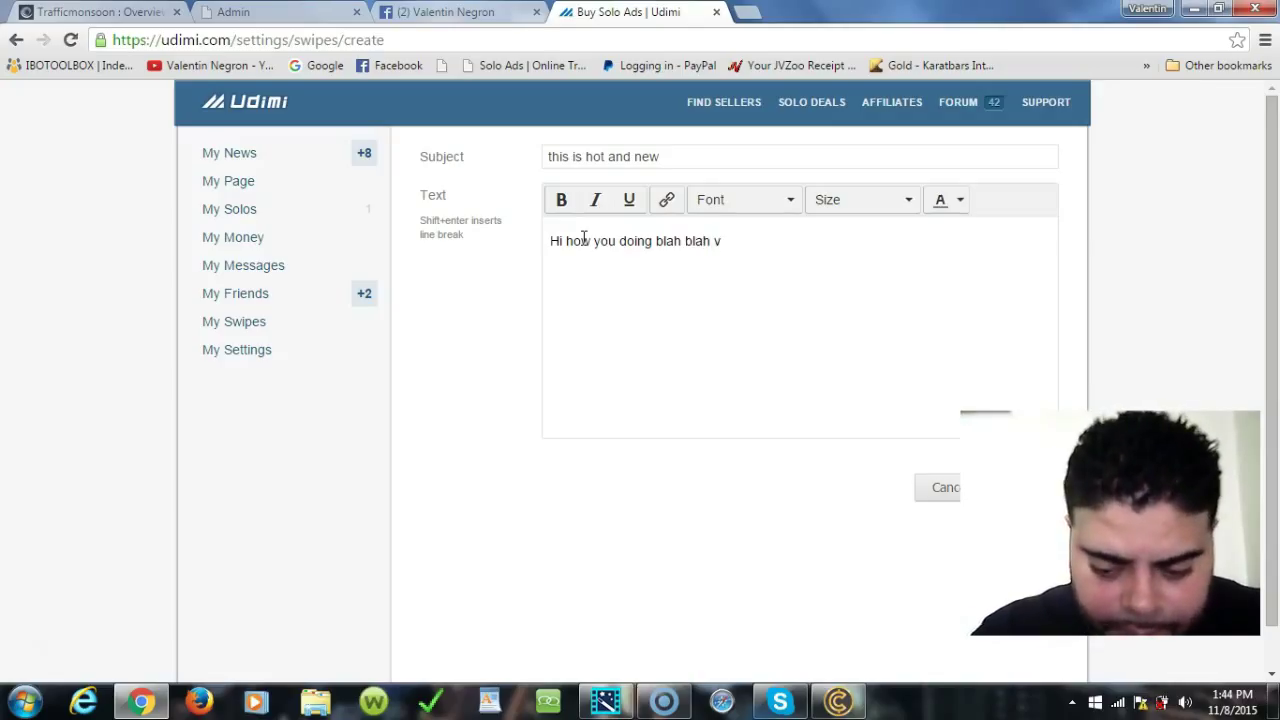
pyautogui.write('blah')
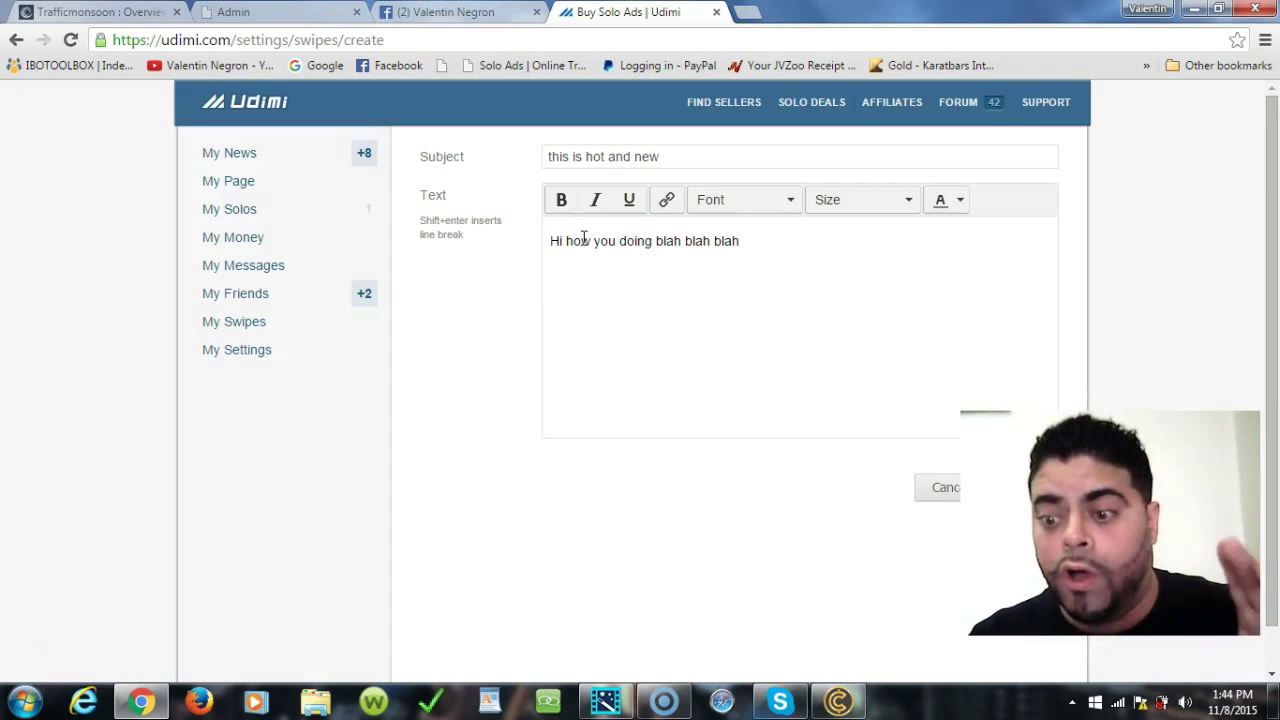
pyautogui.press('enter')
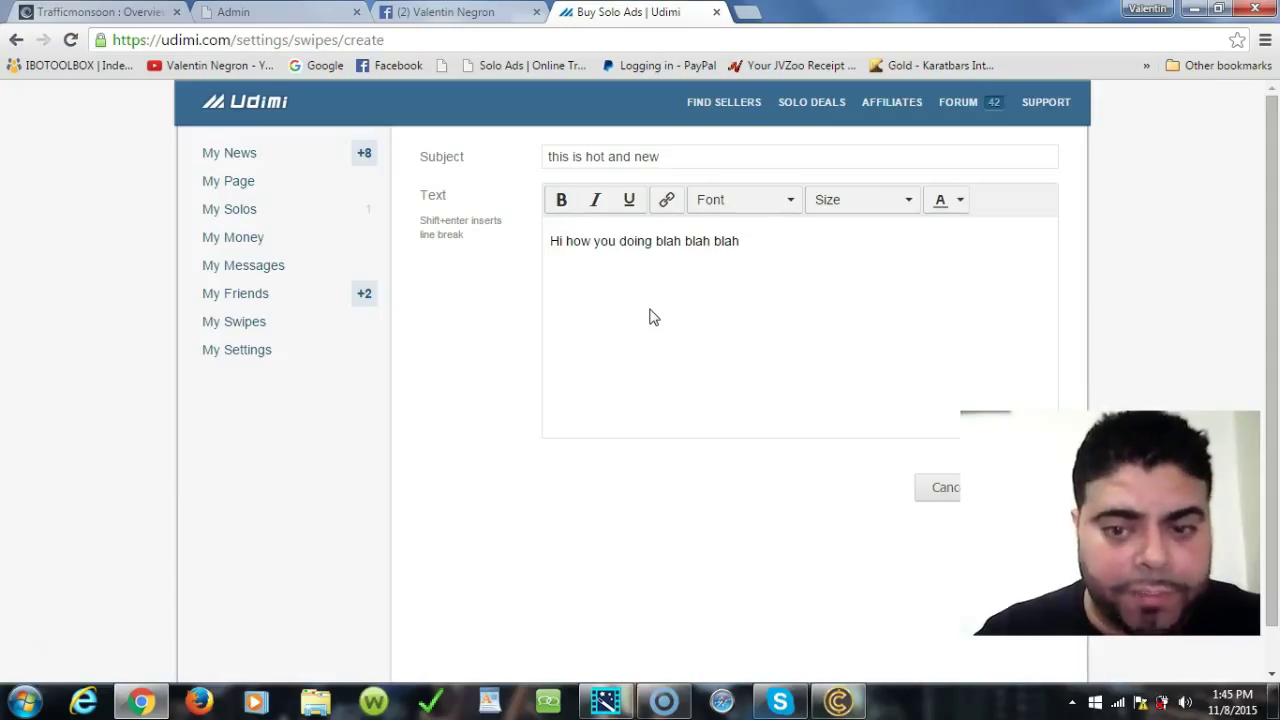
pyautogui.moveTo(916, 218)
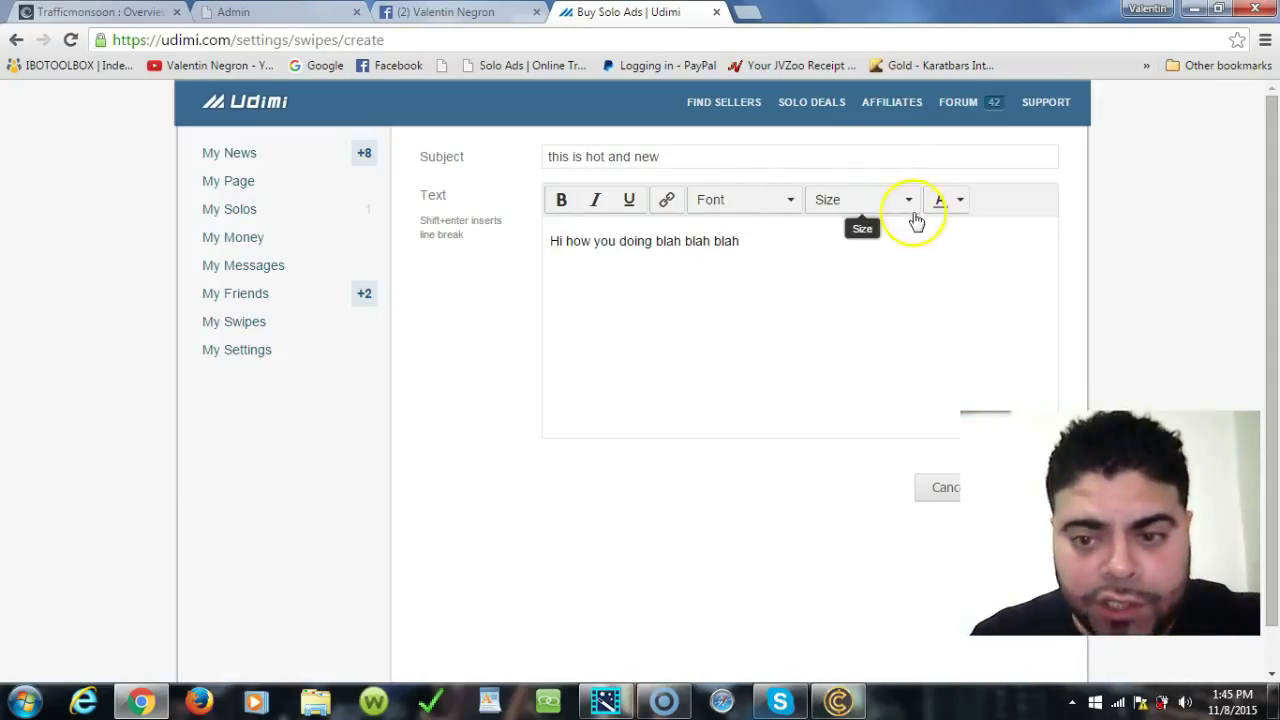
# - Make the greeting line bold and set its font to Arial
pyautogui.click(908, 200)
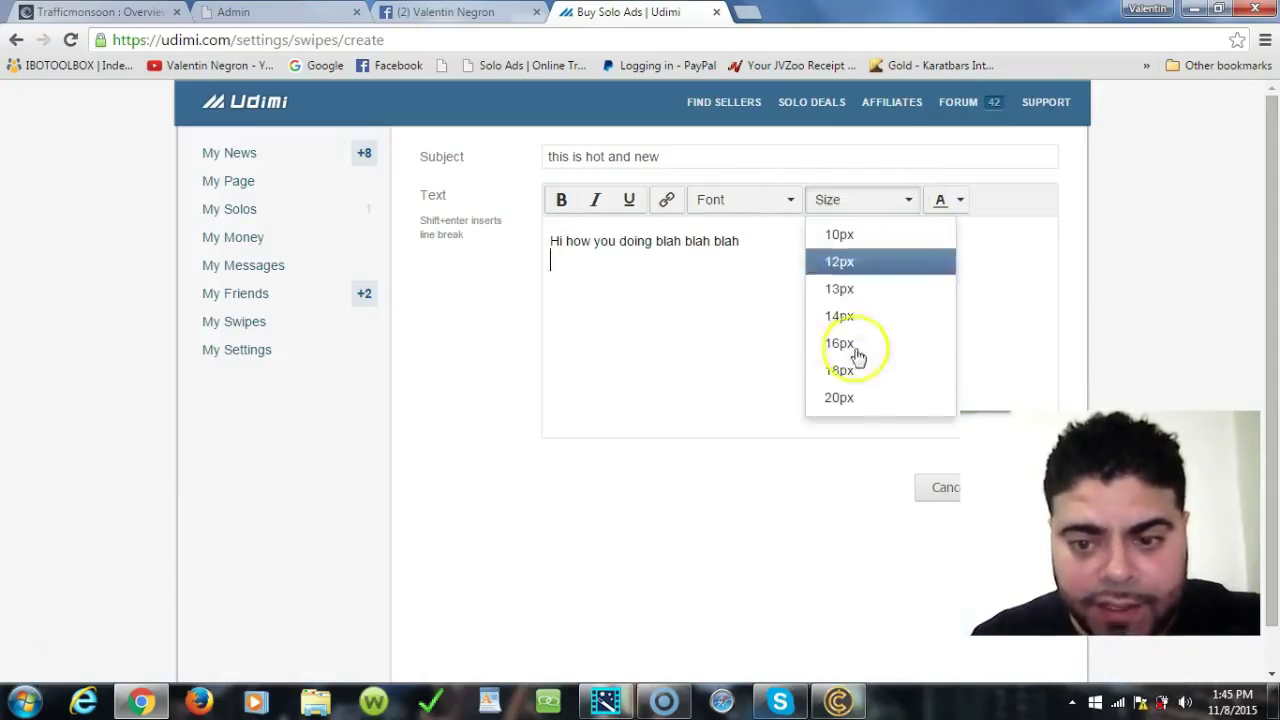
pyautogui.click(946, 200)
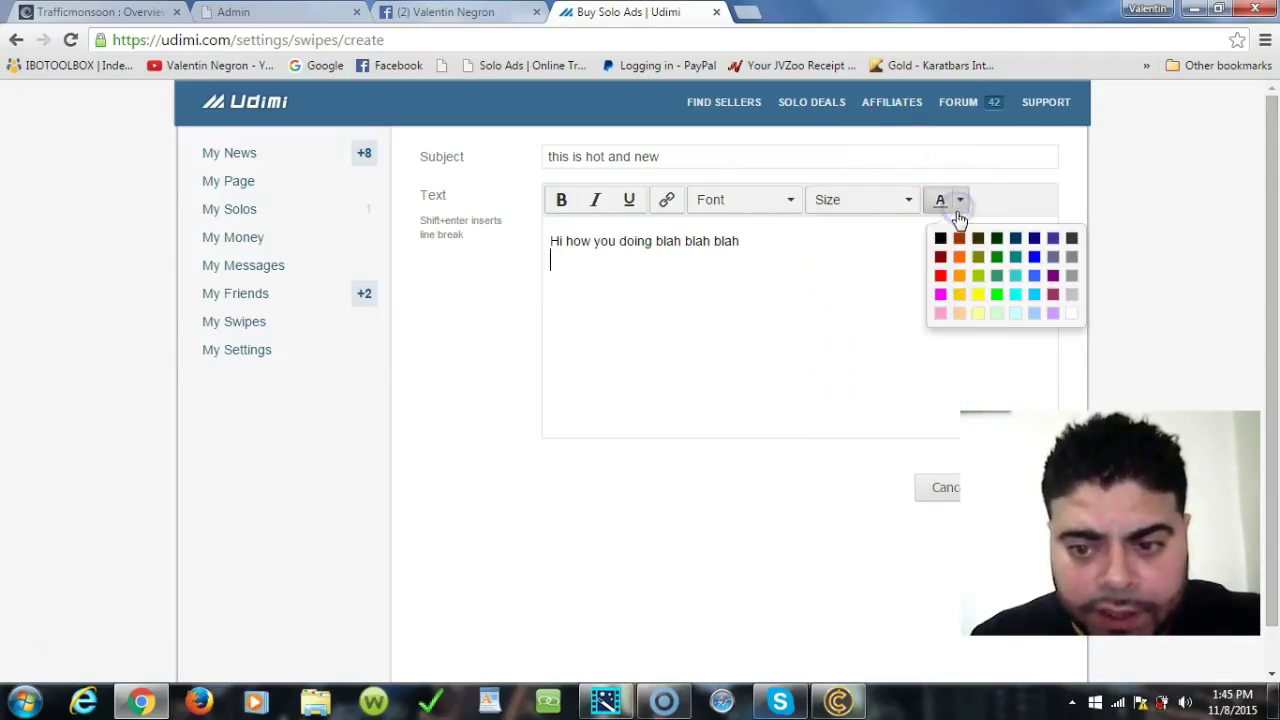
pyautogui.moveTo(560, 200)
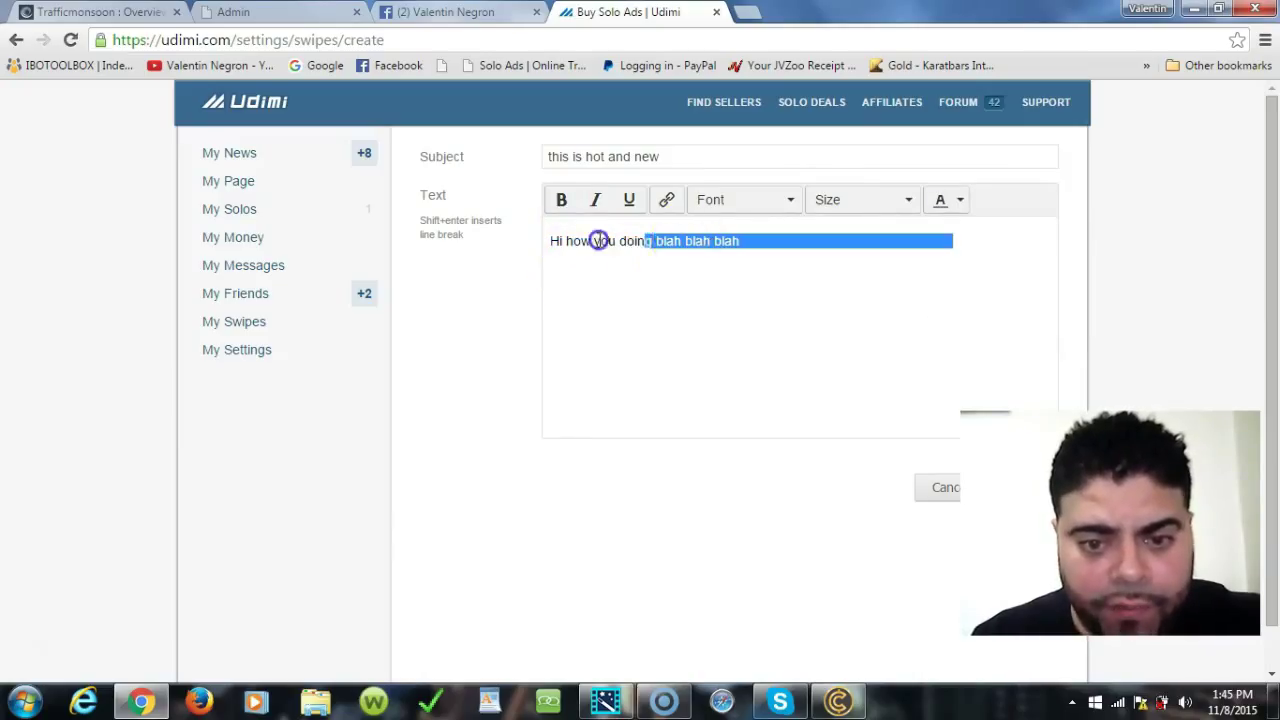
pyautogui.click(560, 200)
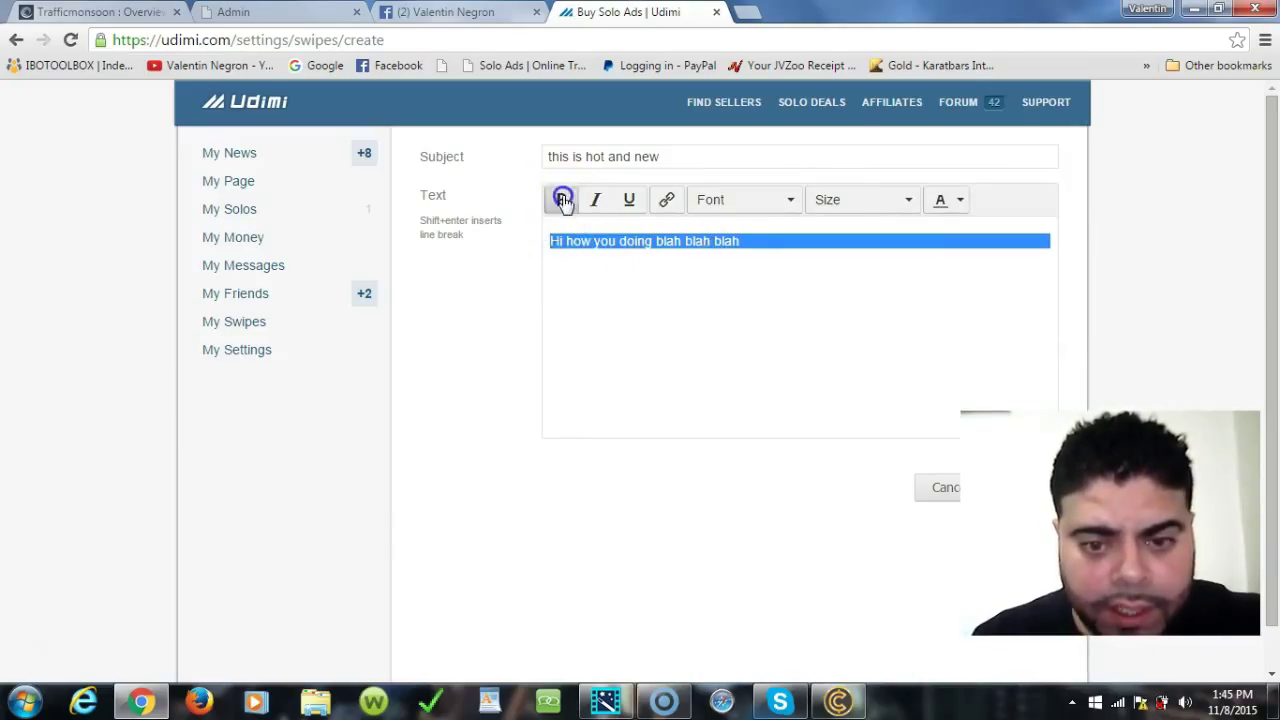
pyautogui.click(560, 200)
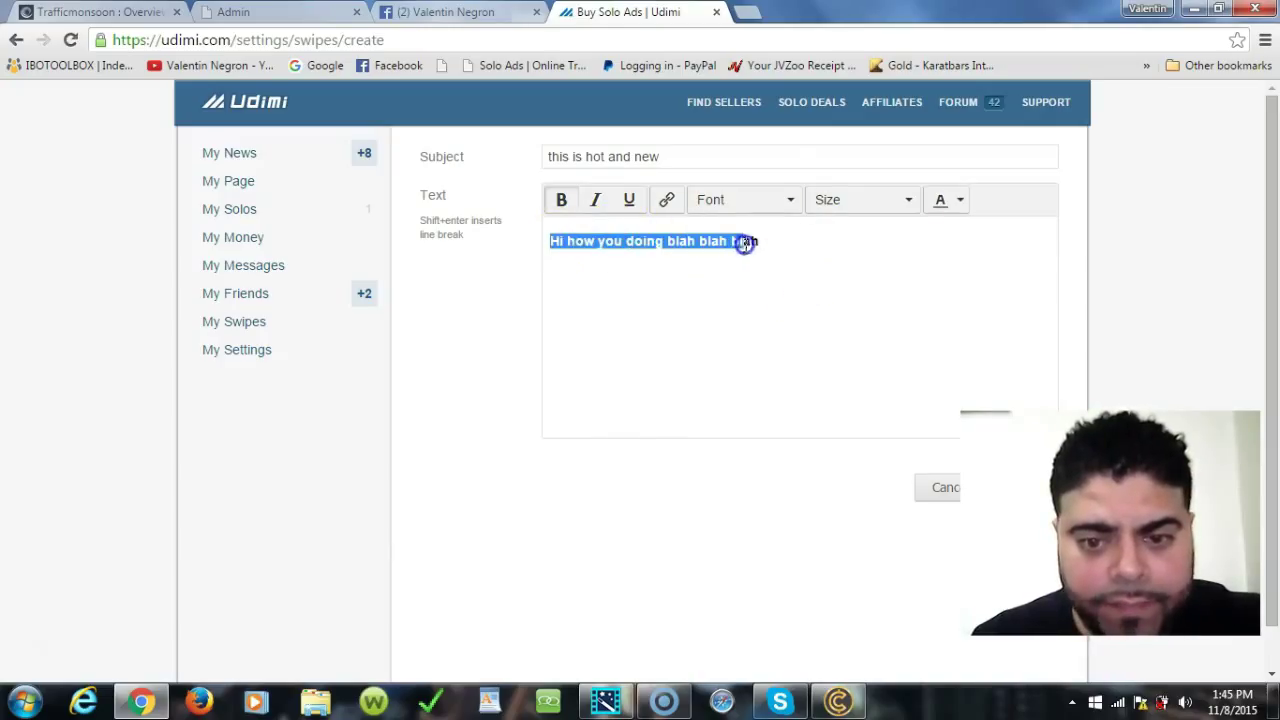
pyautogui.click(788, 200)
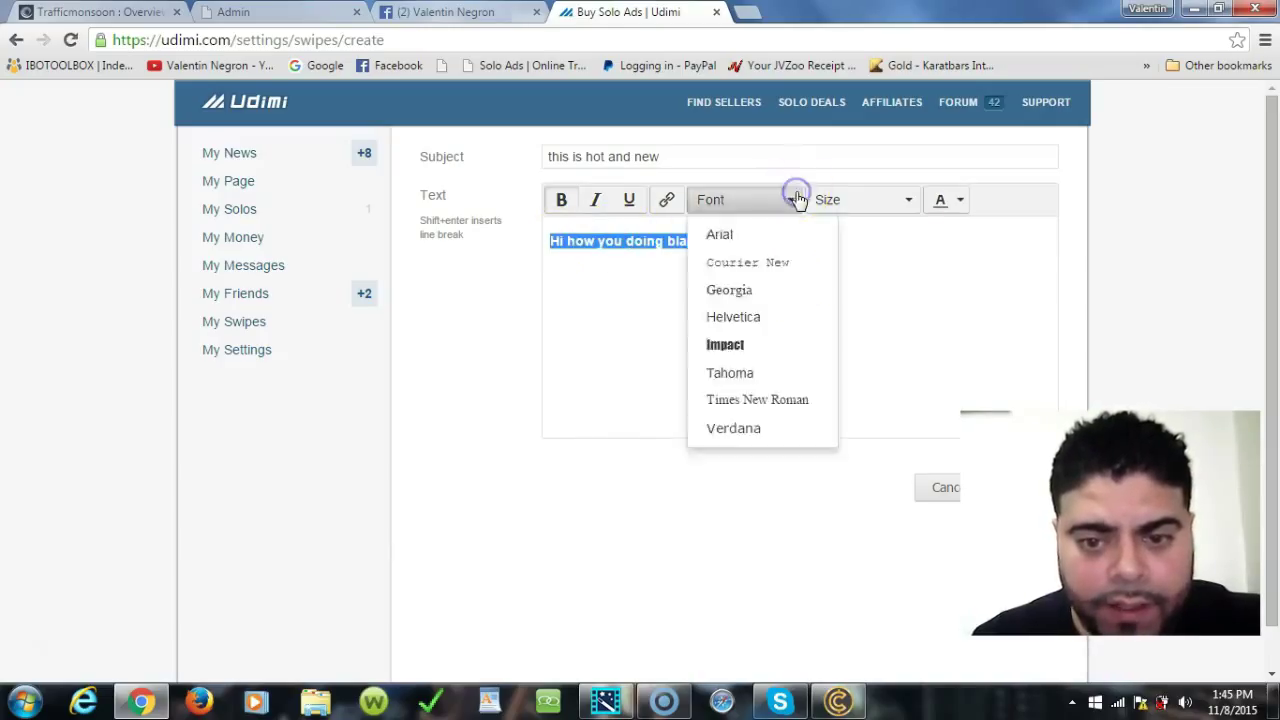
pyautogui.moveTo(752, 240)
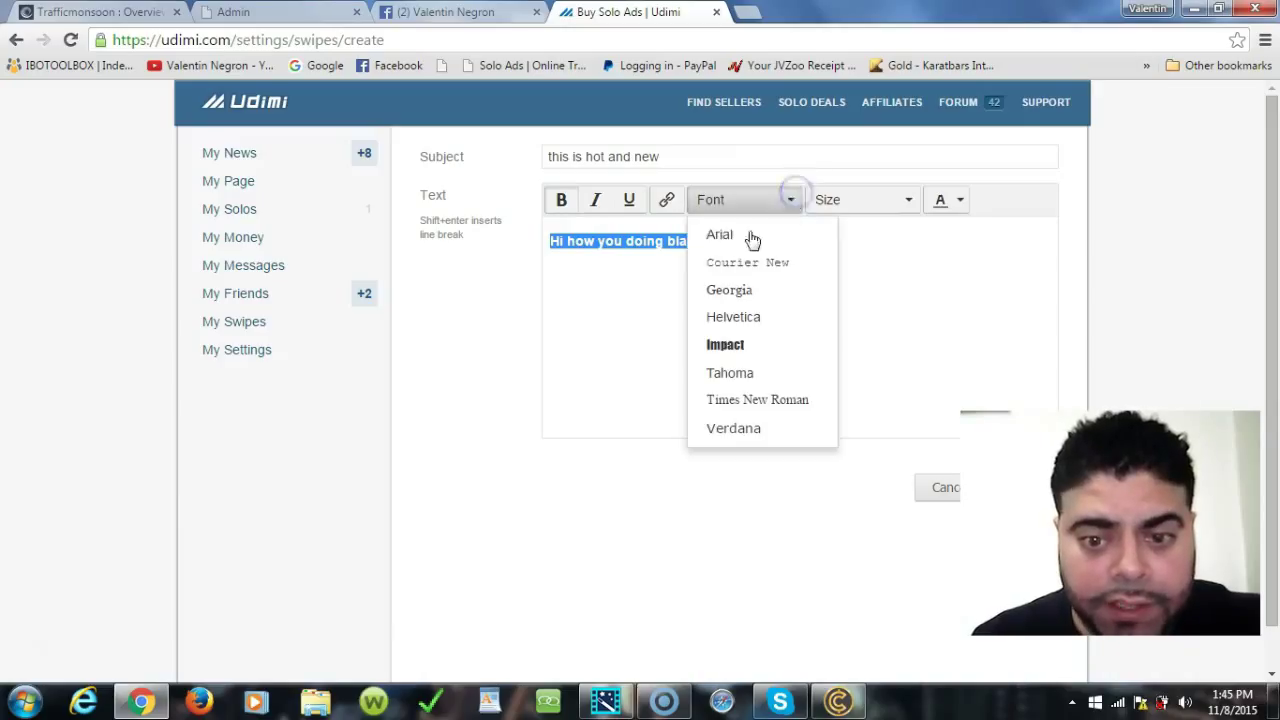
pyautogui.click(718, 234)
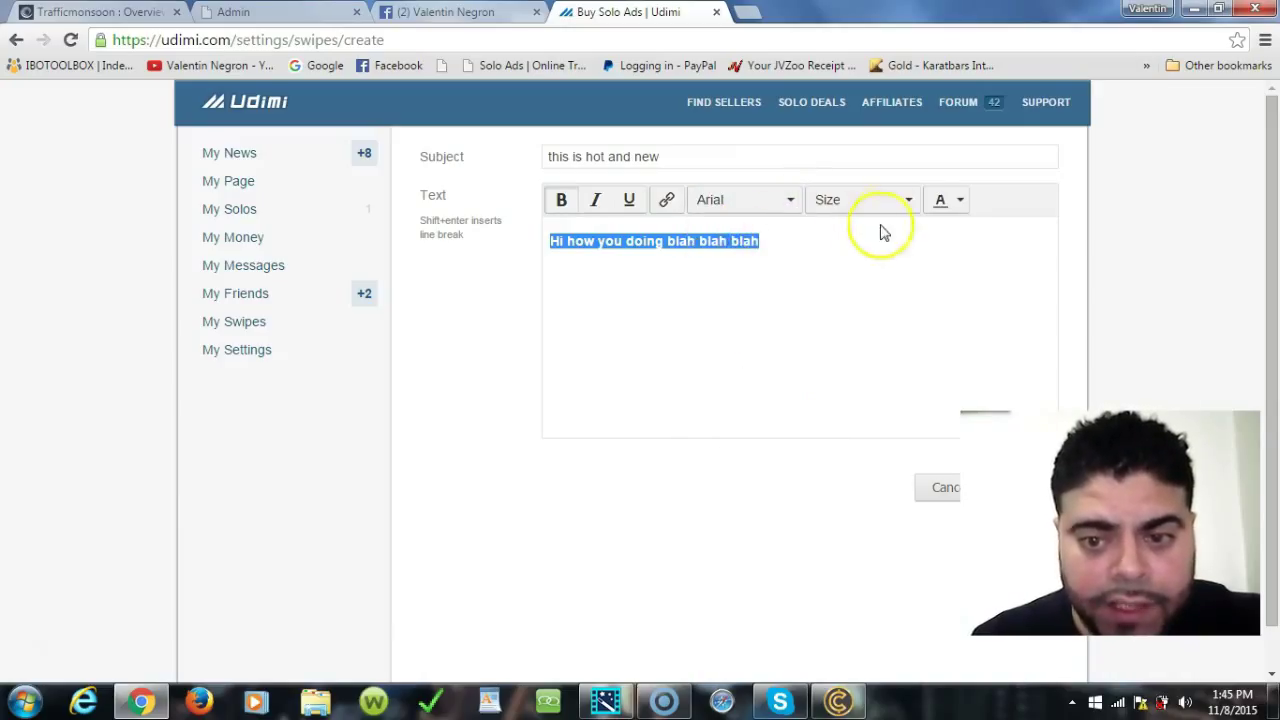
# - Set the greeting to 16px and colour it blue
pyautogui.click(860, 200)
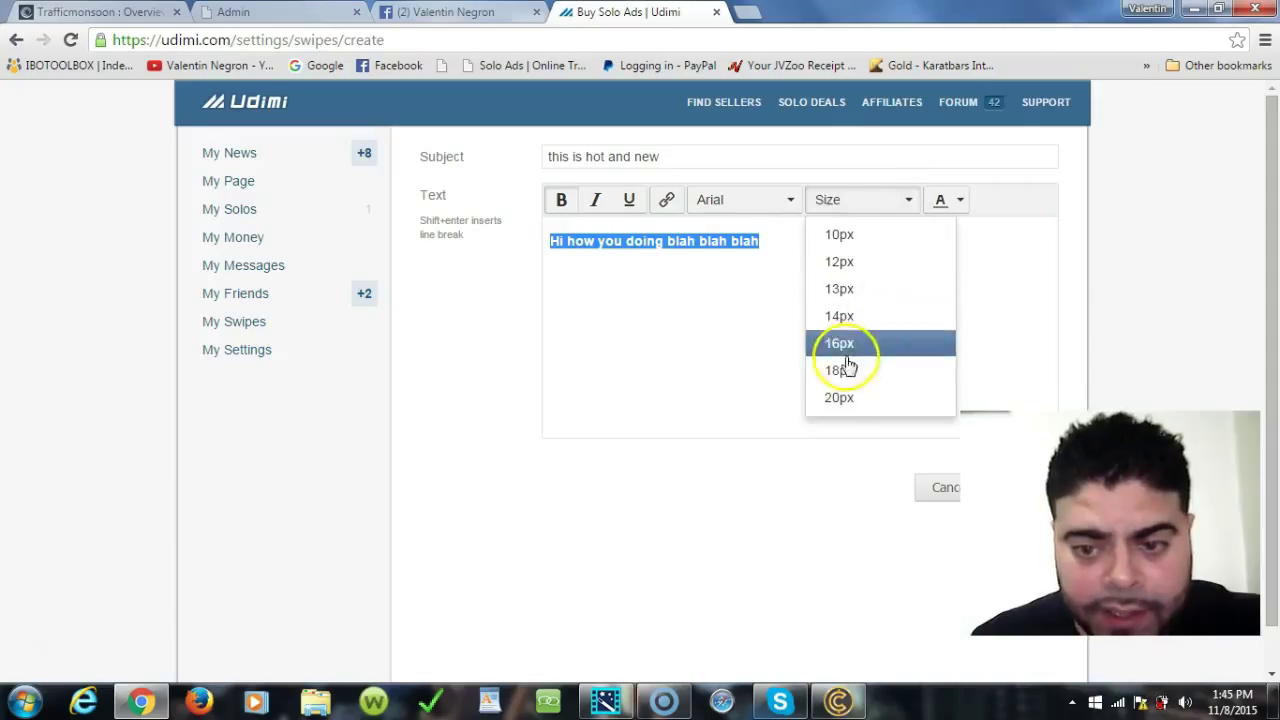
pyautogui.click(838, 344)
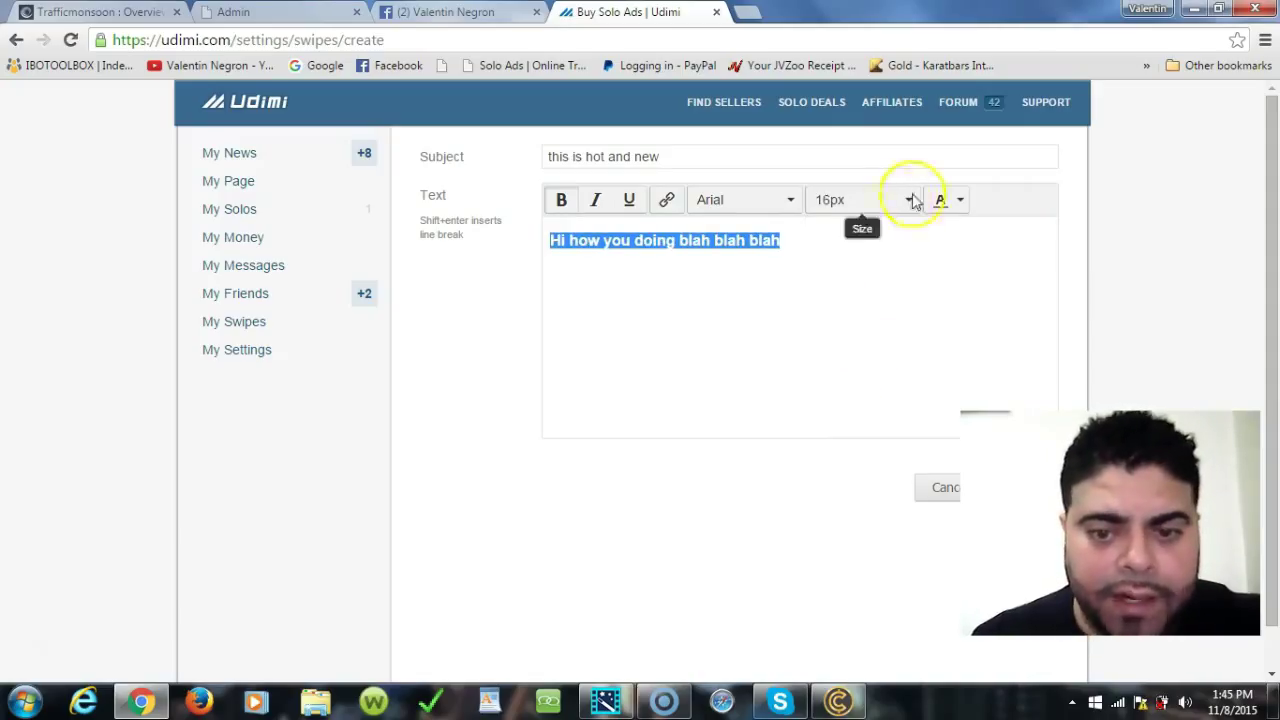
pyautogui.click(940, 200)
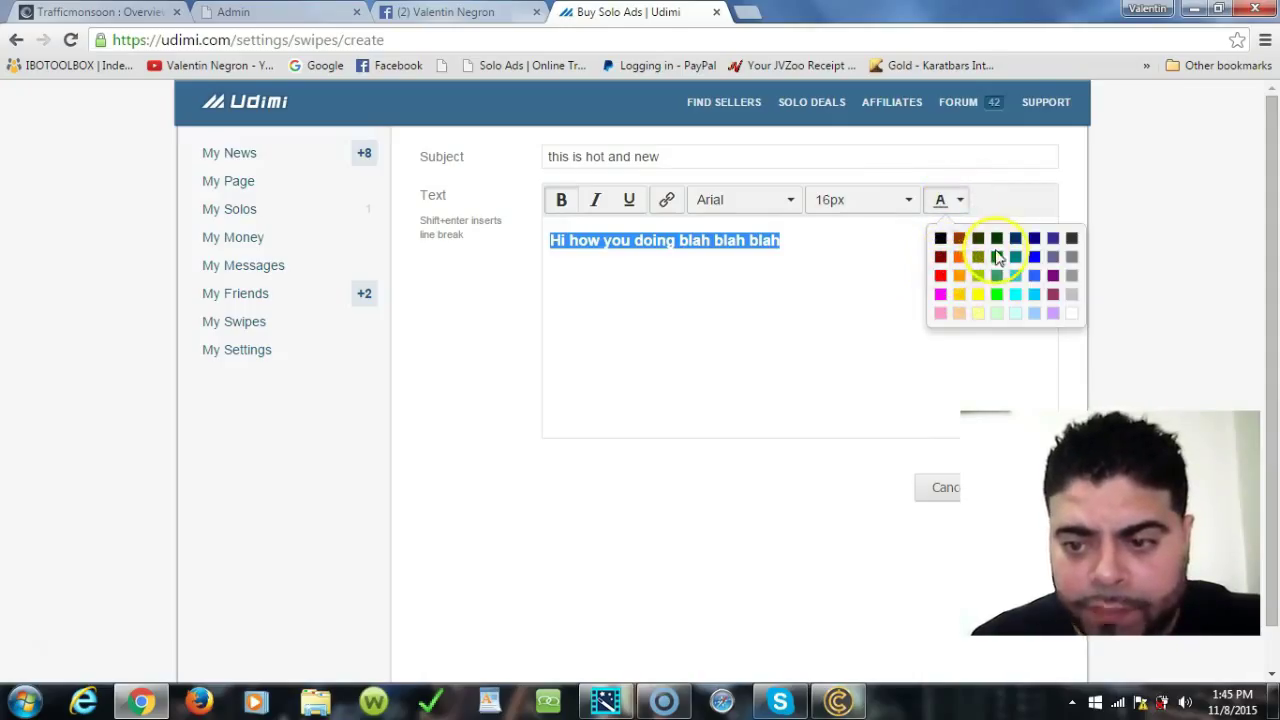
pyautogui.click(996, 256)
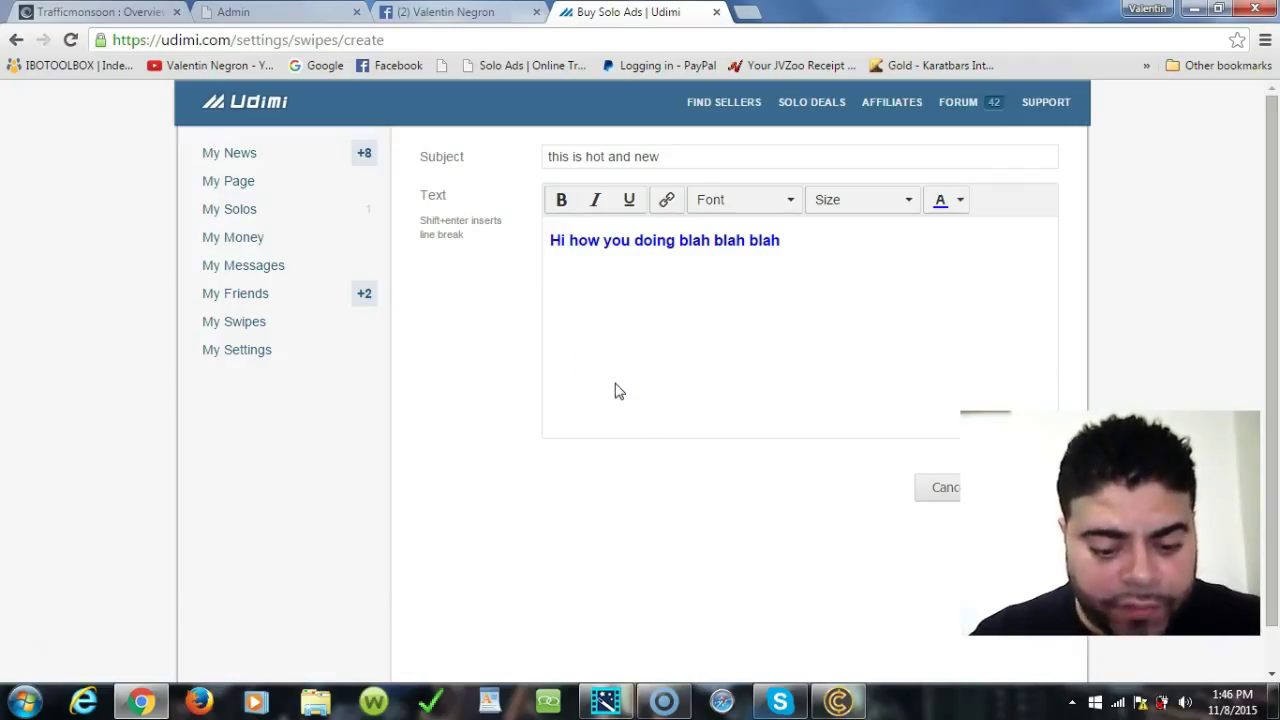
# - Add the line 'click here to watch the video' beneath the greeting
pyautogui.write('cl')
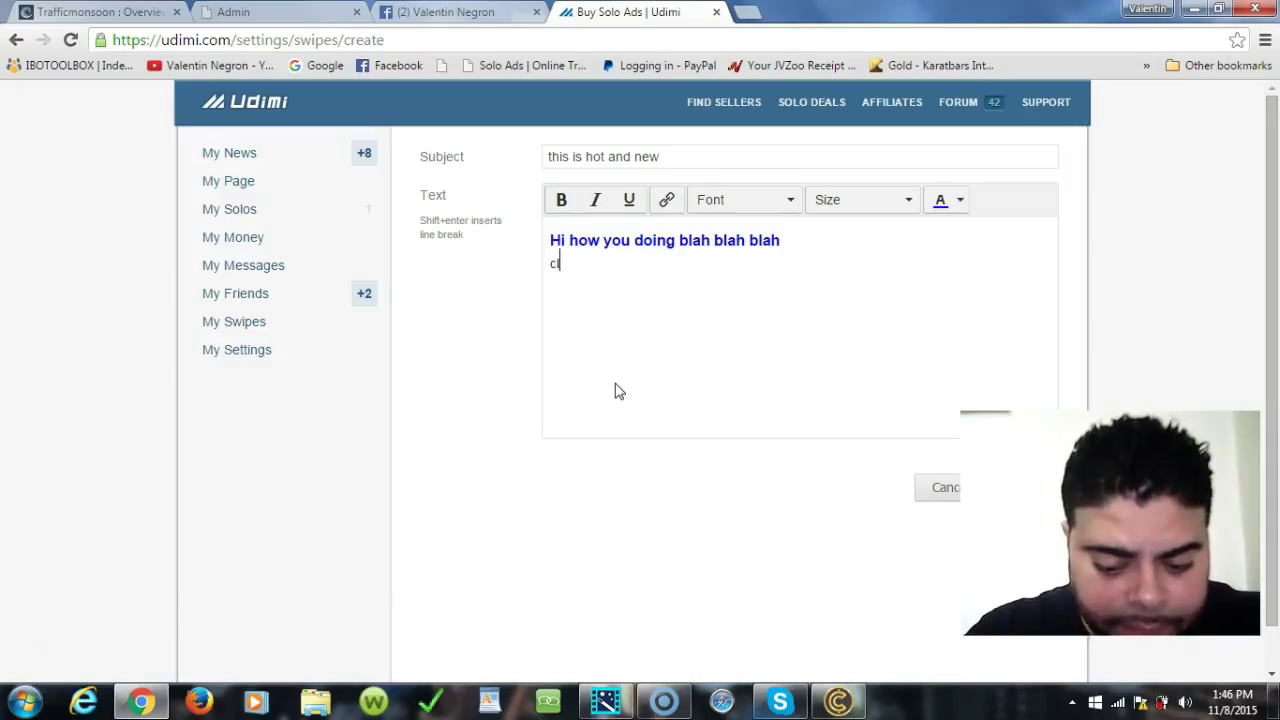
pyautogui.write('lick here to')
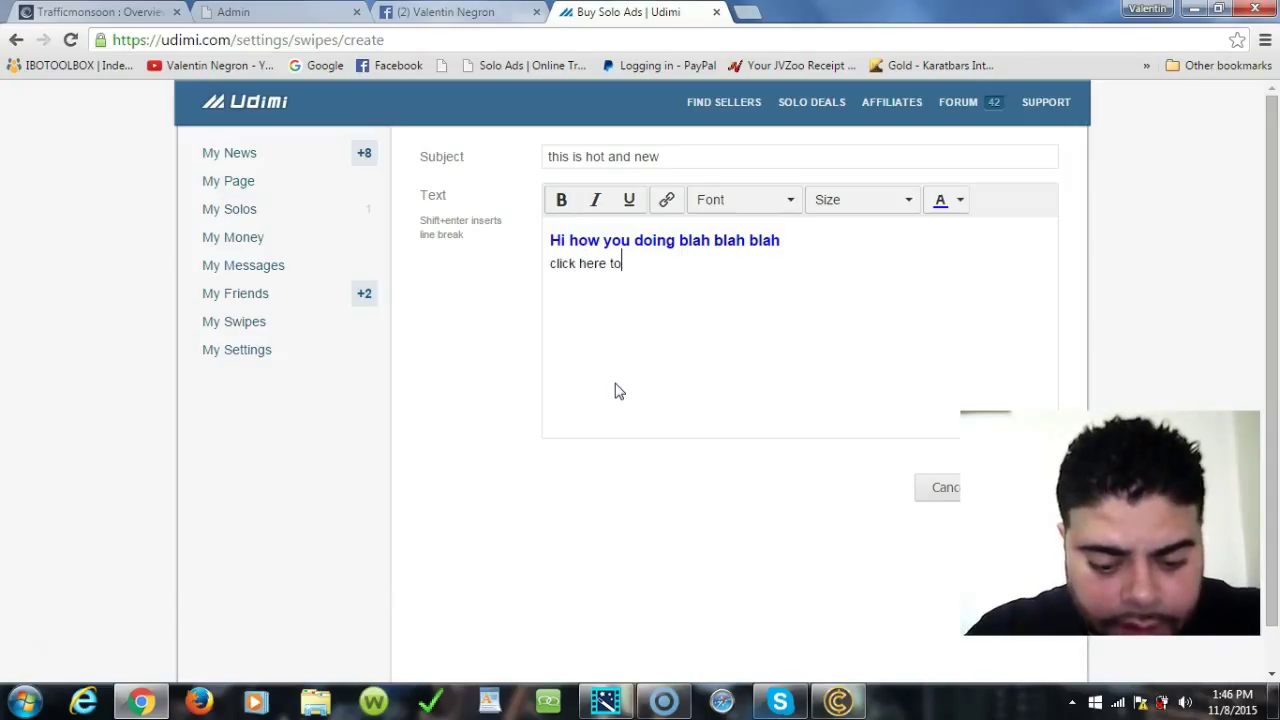
pyautogui.write('watch t')
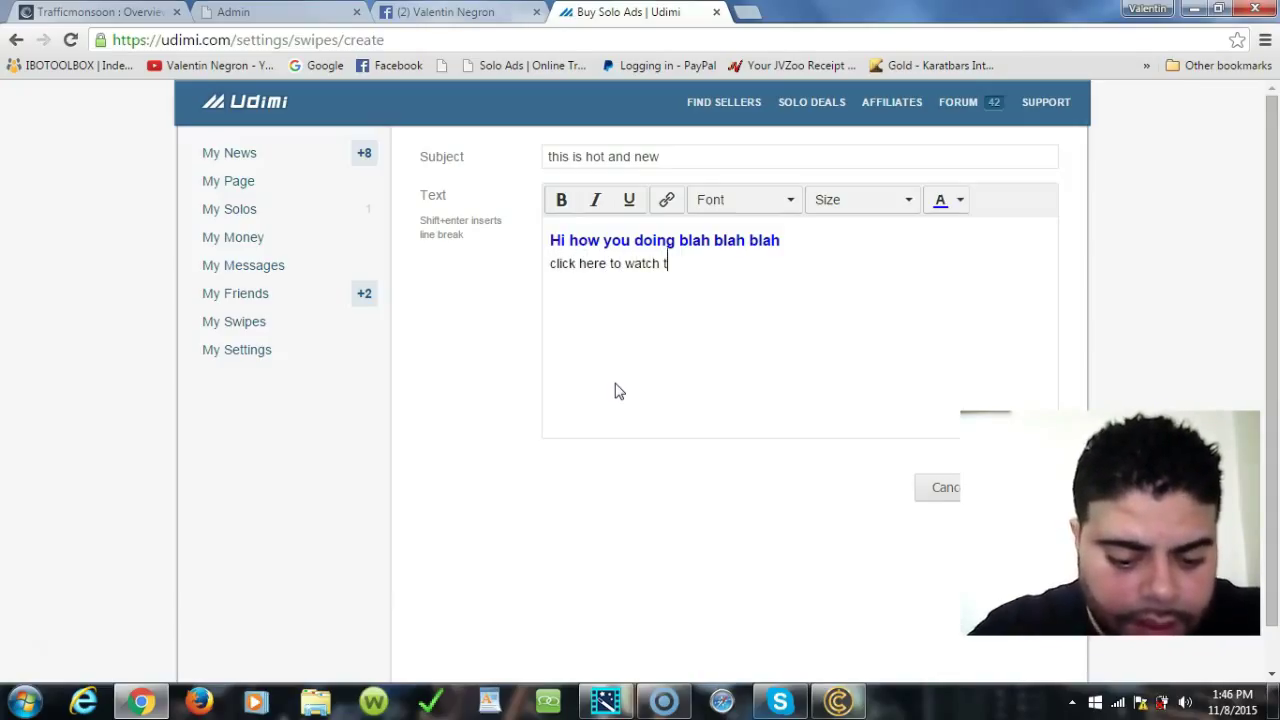
pyautogui.write('he vi')
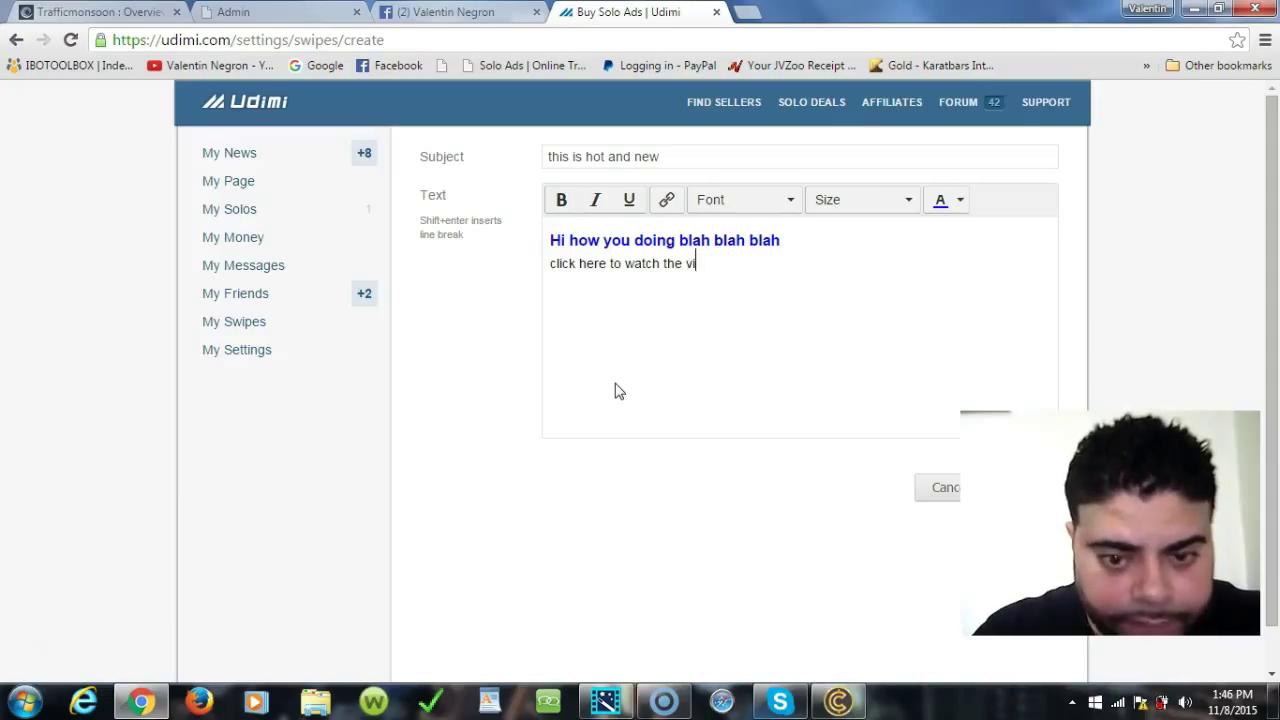
pyautogui.write('deo')
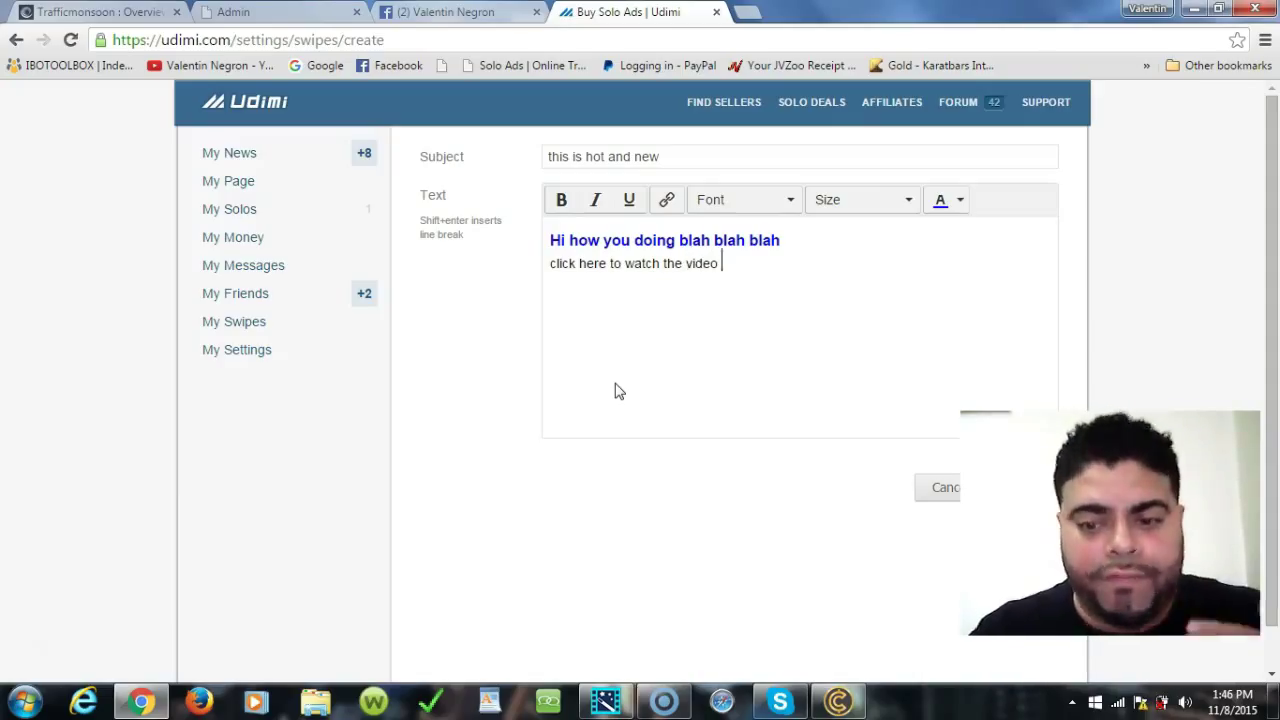
pyautogui.moveTo(630, 336)
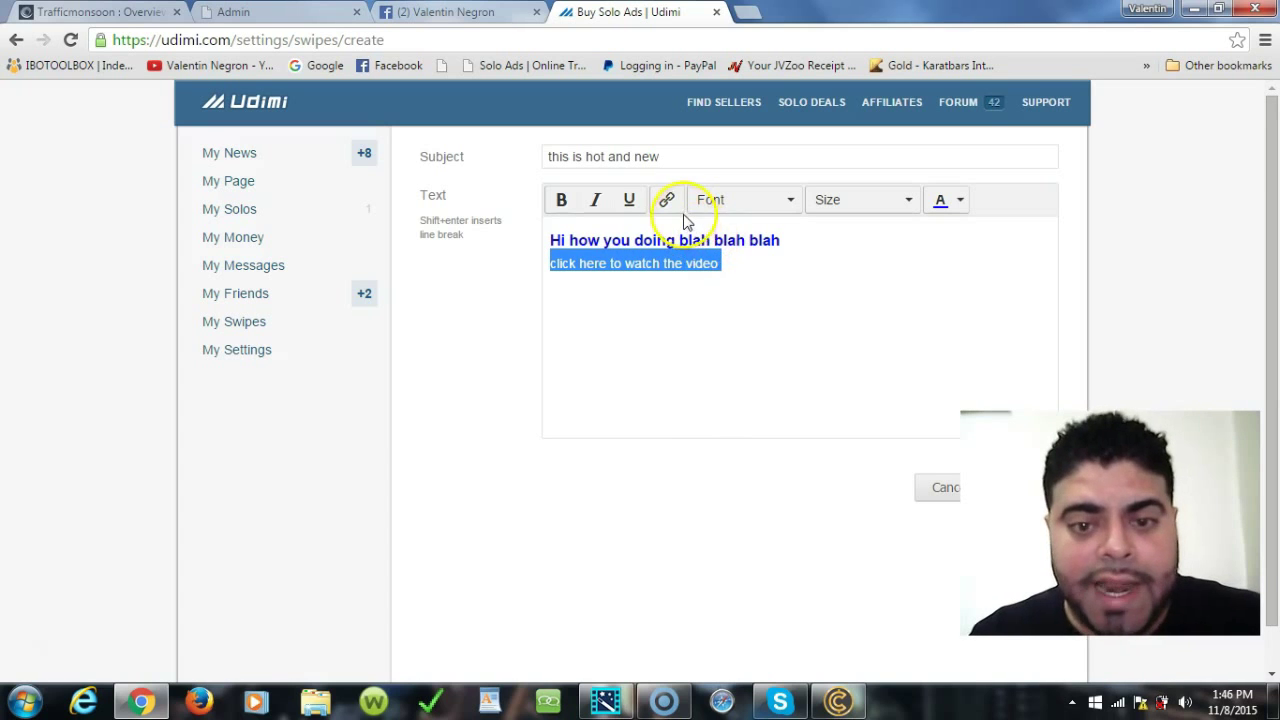
# - Bring up the Insert link dialog for the video line and select its placeholder Url
pyautogui.click(666, 200)
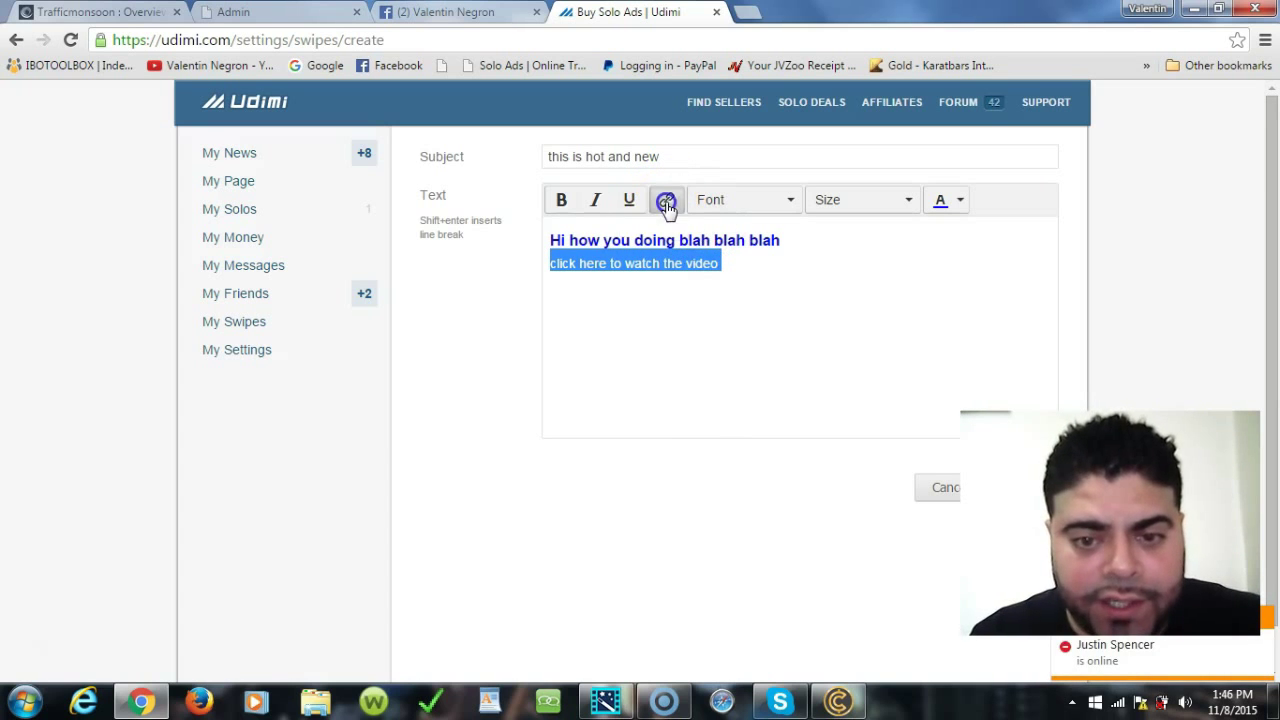
pyautogui.click(666, 200)
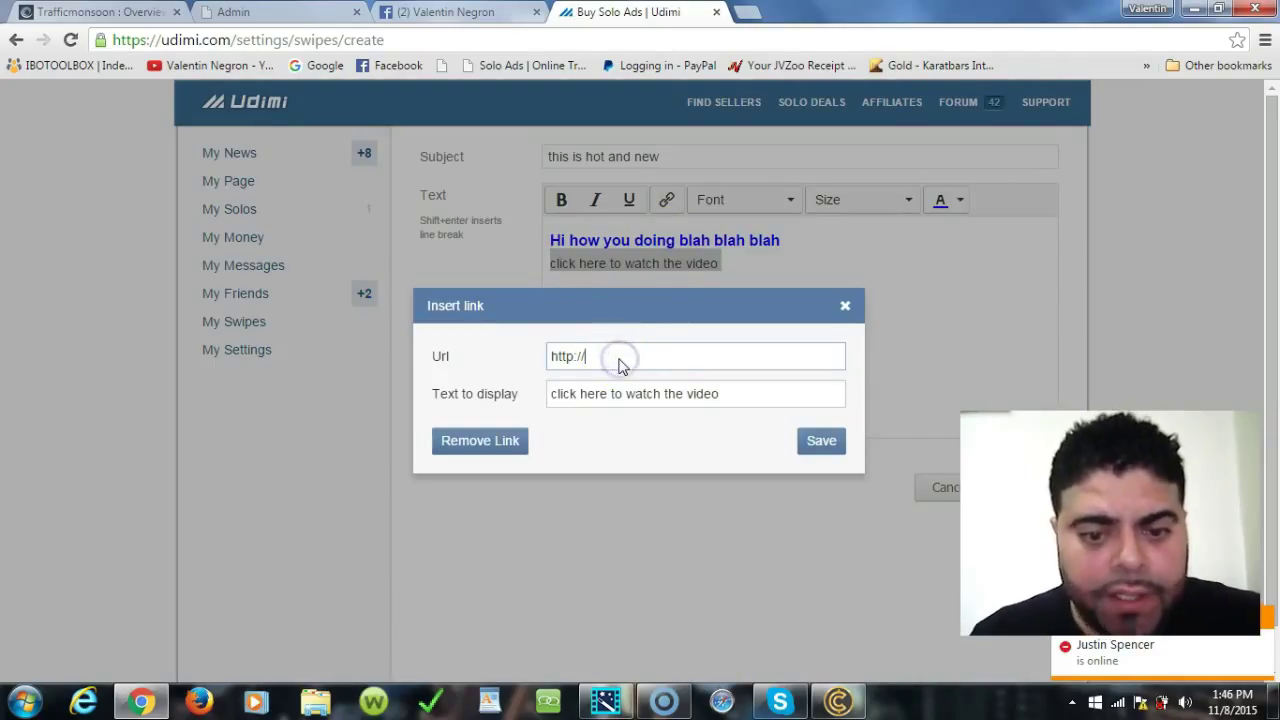
pyautogui.doubleClick(568, 356)
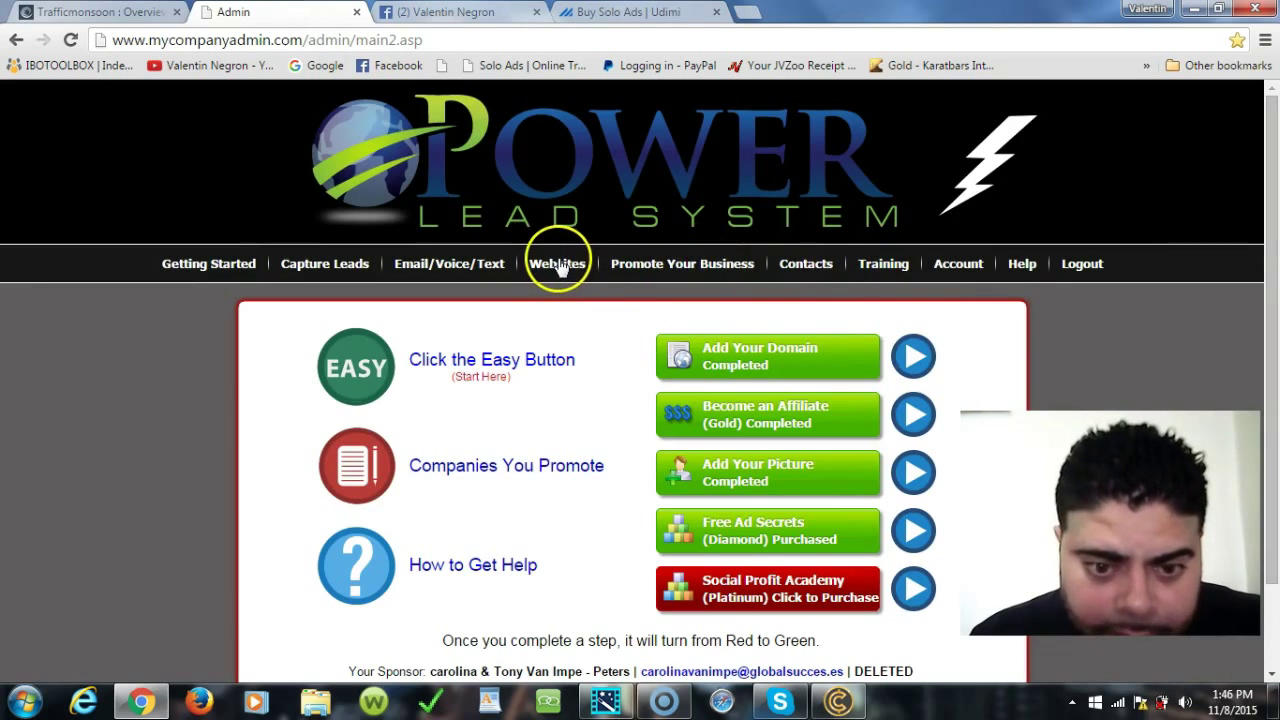
# - Reach Manage Web Pages via Websites > Domains/SubDomains and copy the first domain's address
pyautogui.click(556, 264)
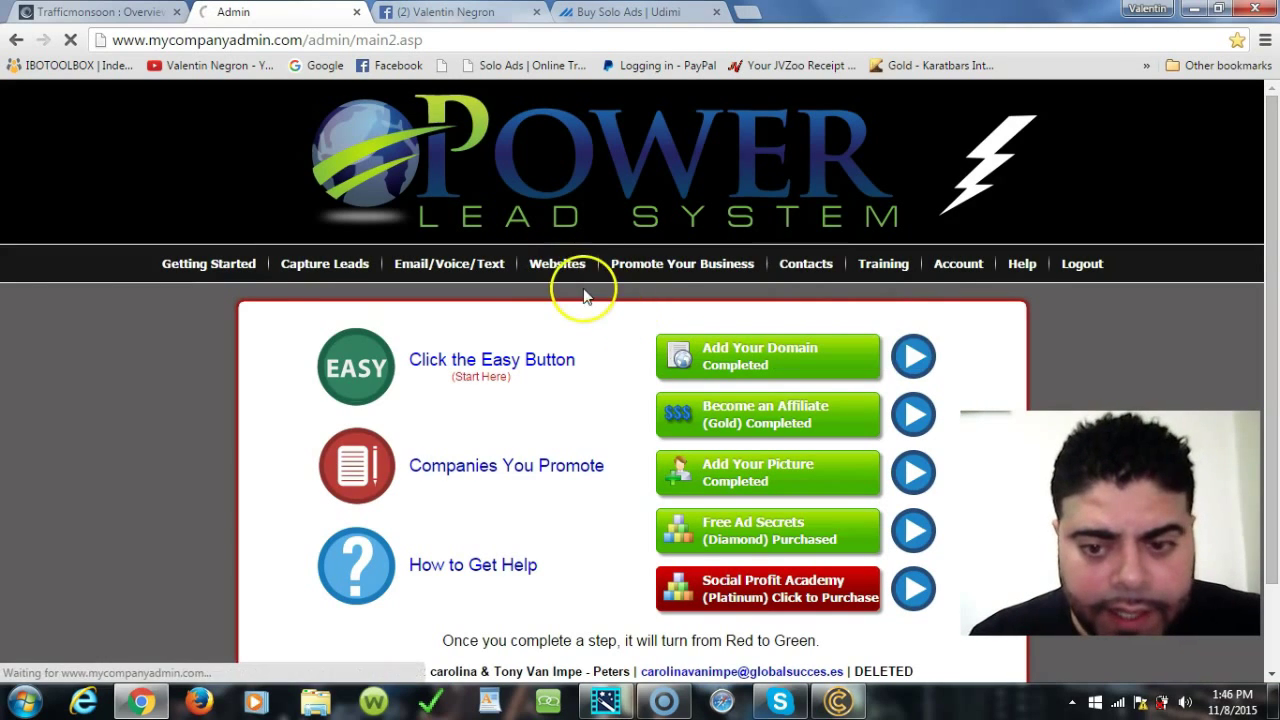
pyautogui.click(556, 264)
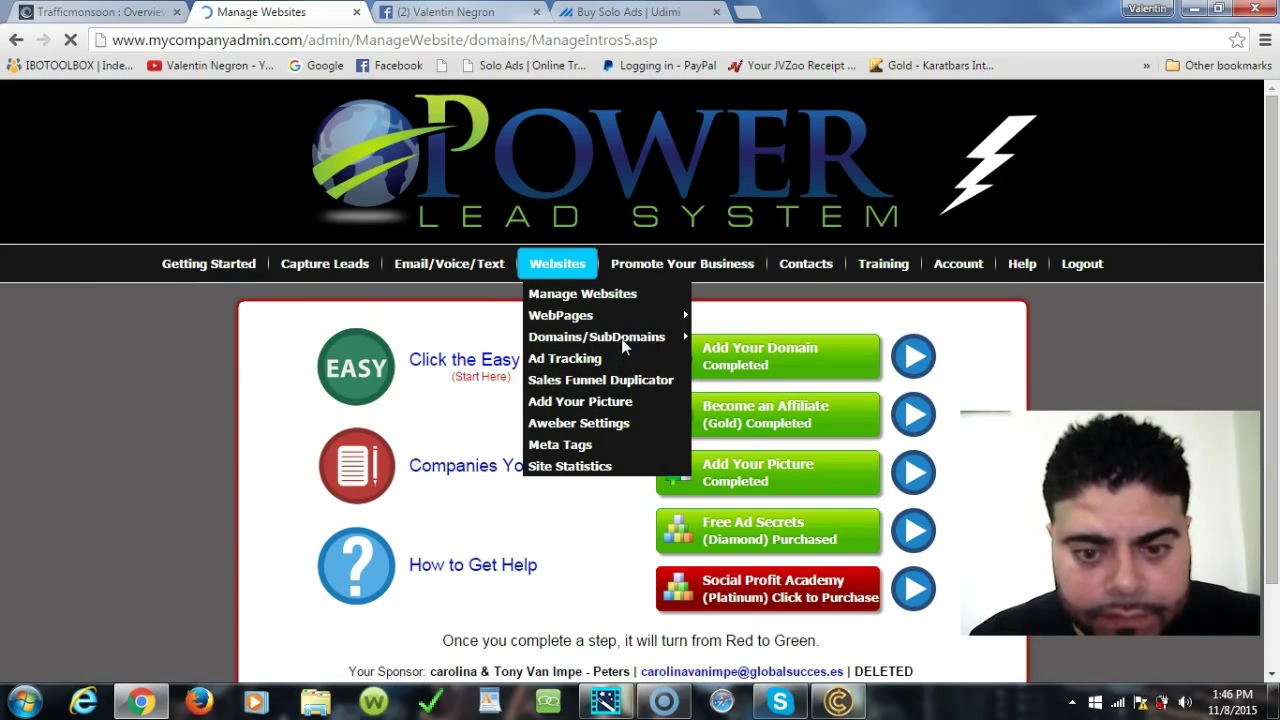
pyautogui.click(582, 292)
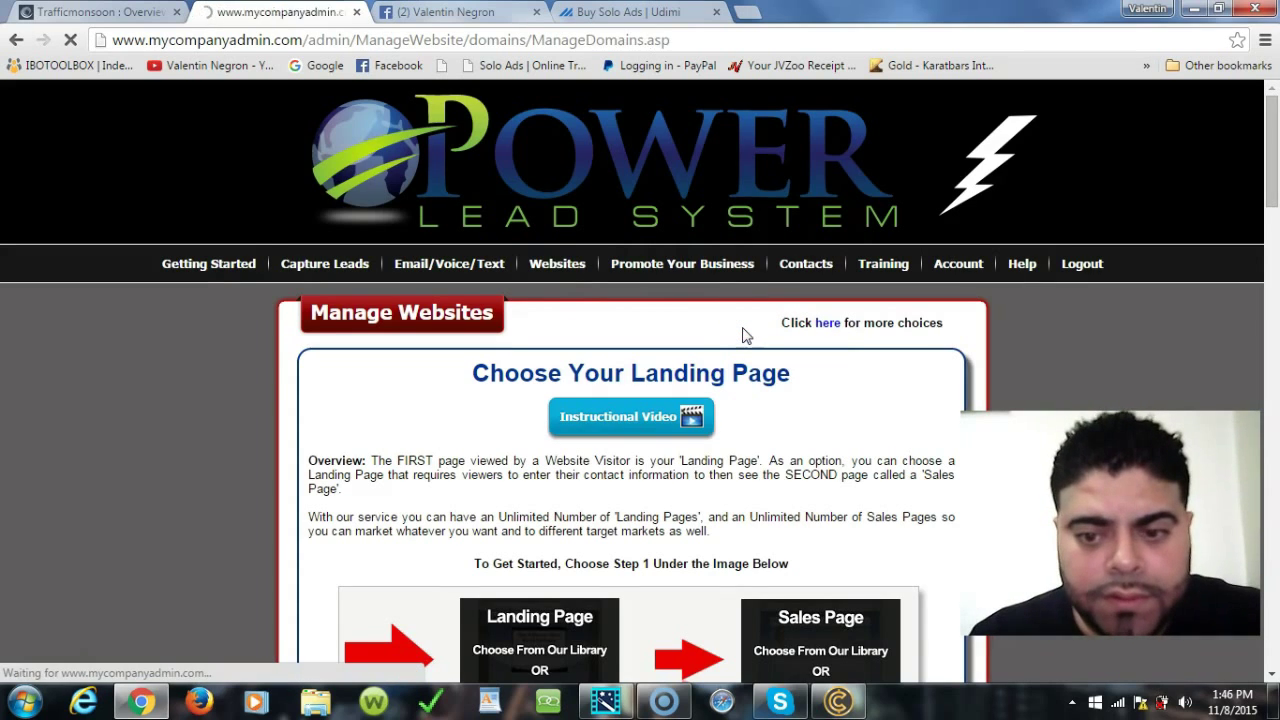
pyautogui.click(826, 322)
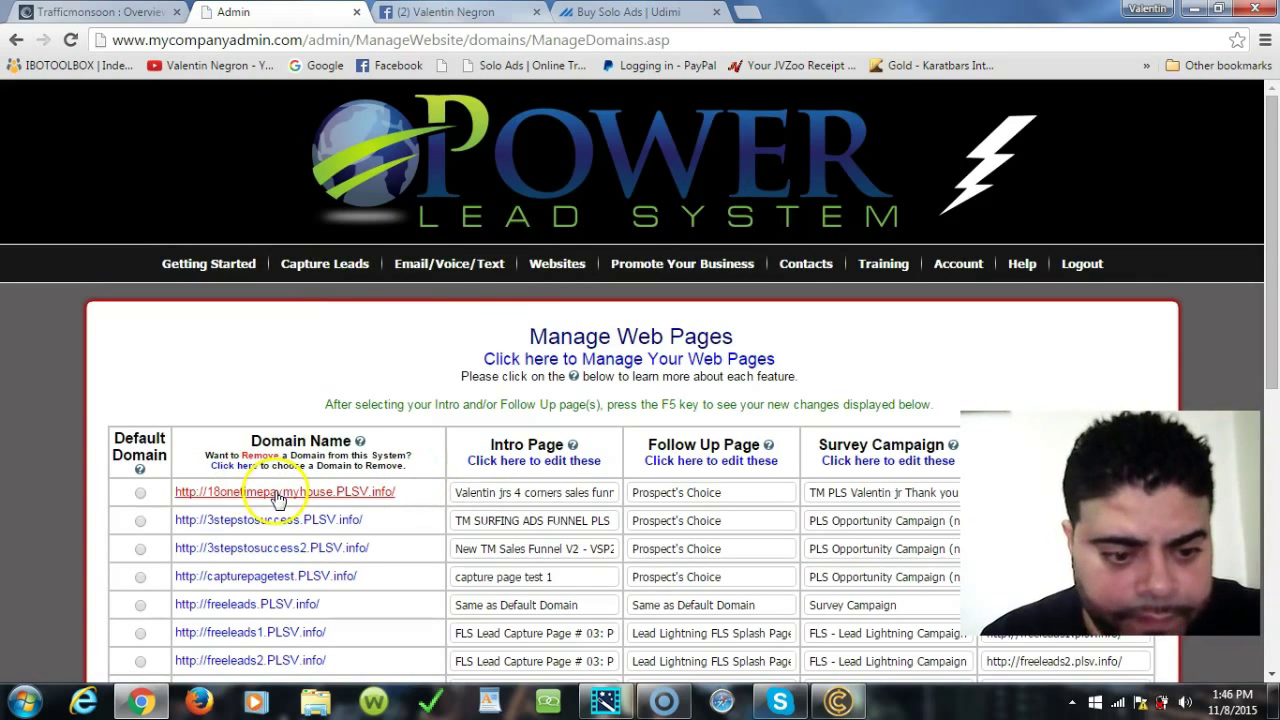
pyautogui.rightClick(278, 492)
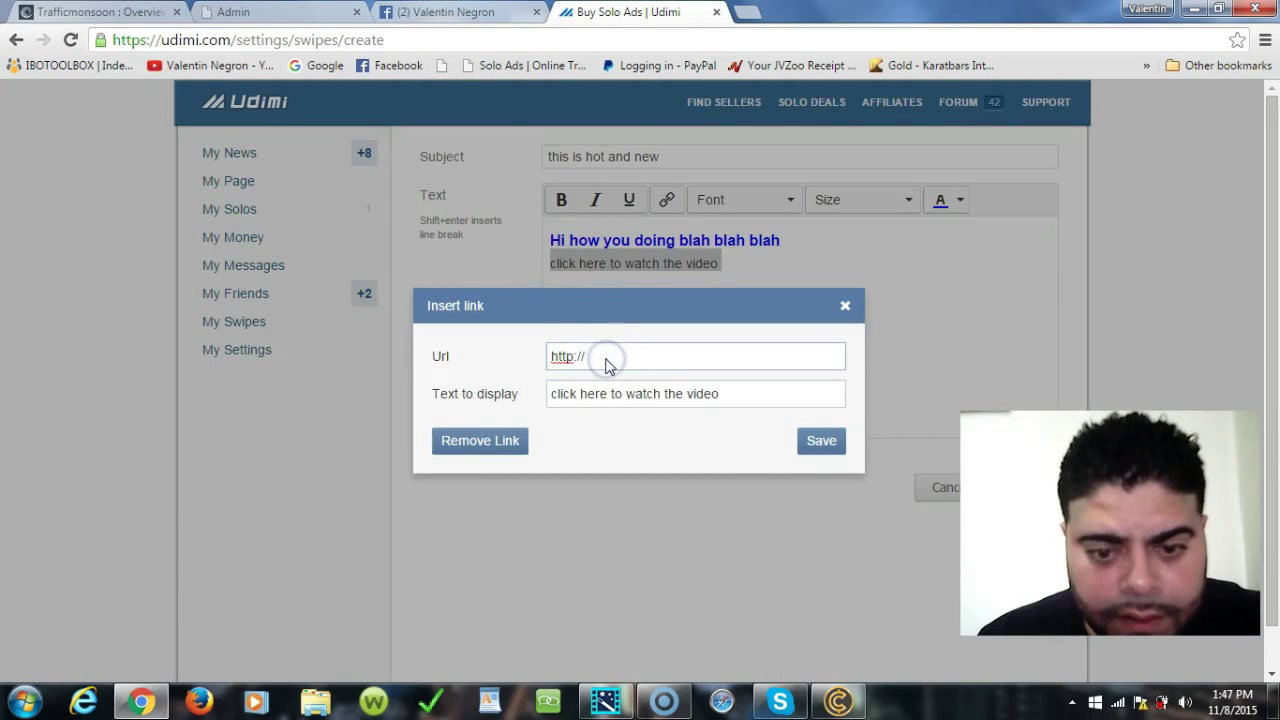
pyautogui.click(696, 356)
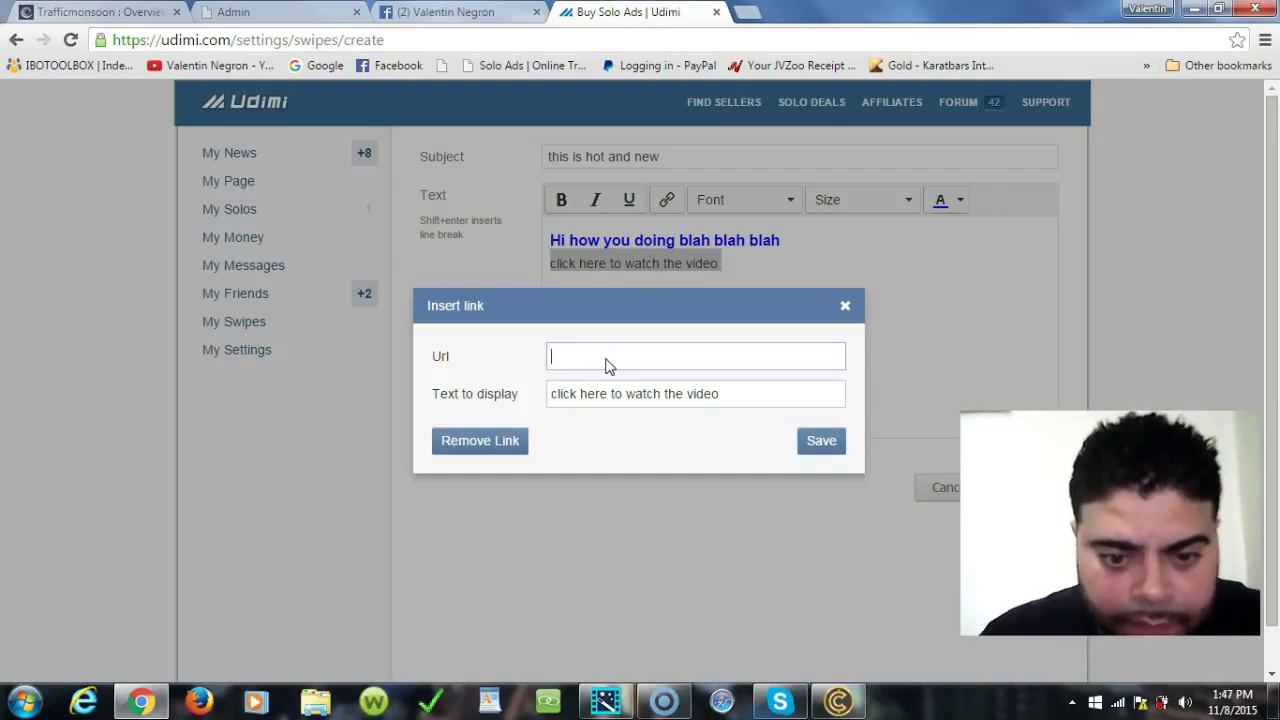
pyautogui.rightClick(600, 356)
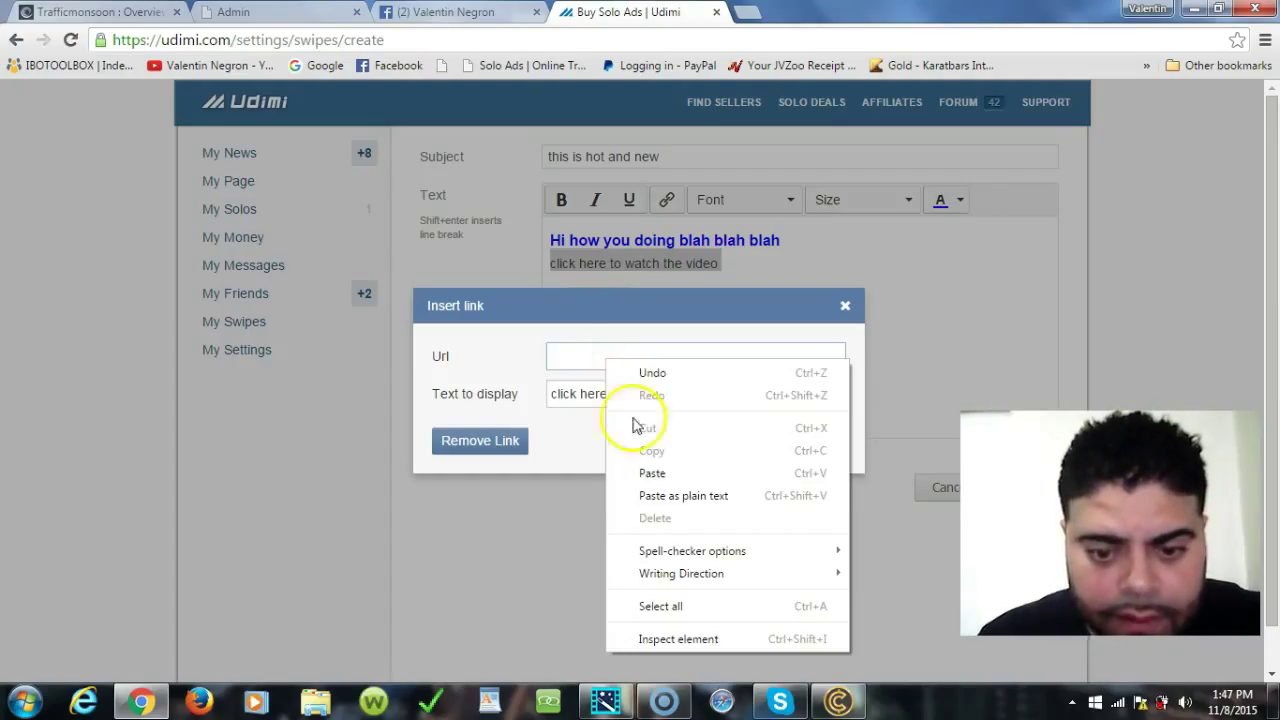
pyautogui.click(652, 472)
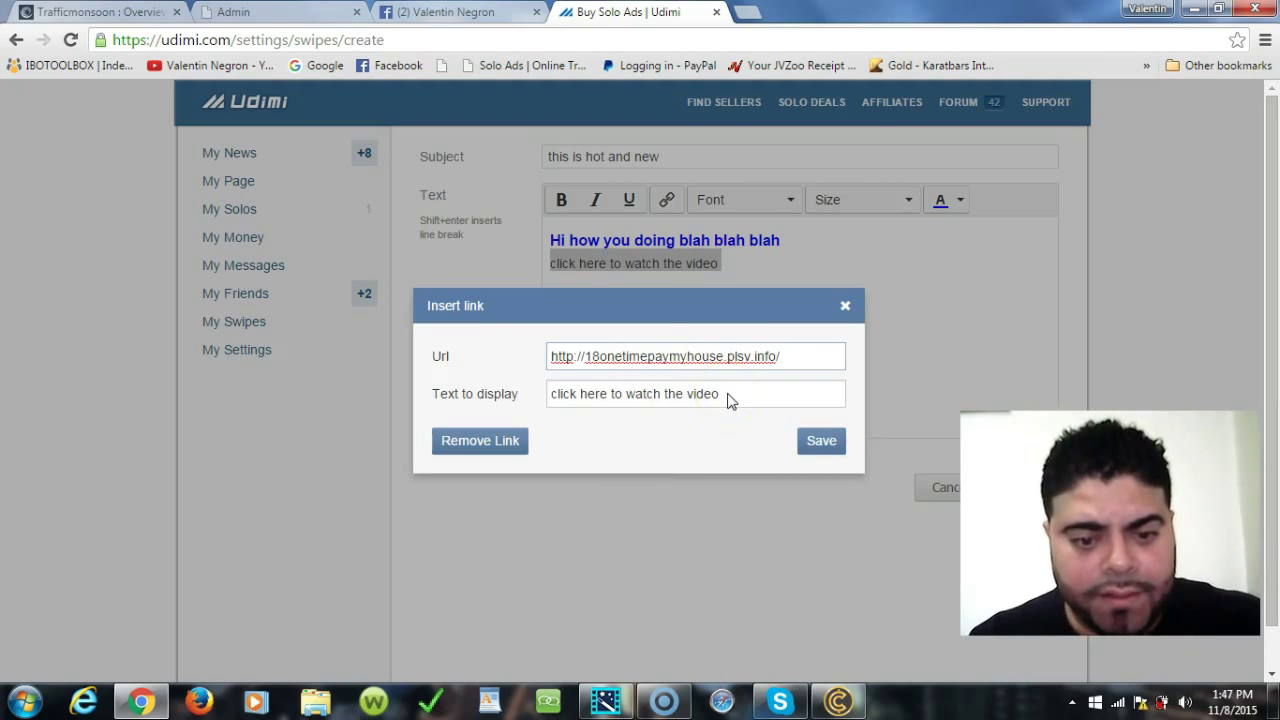
pyautogui.click(820, 440)
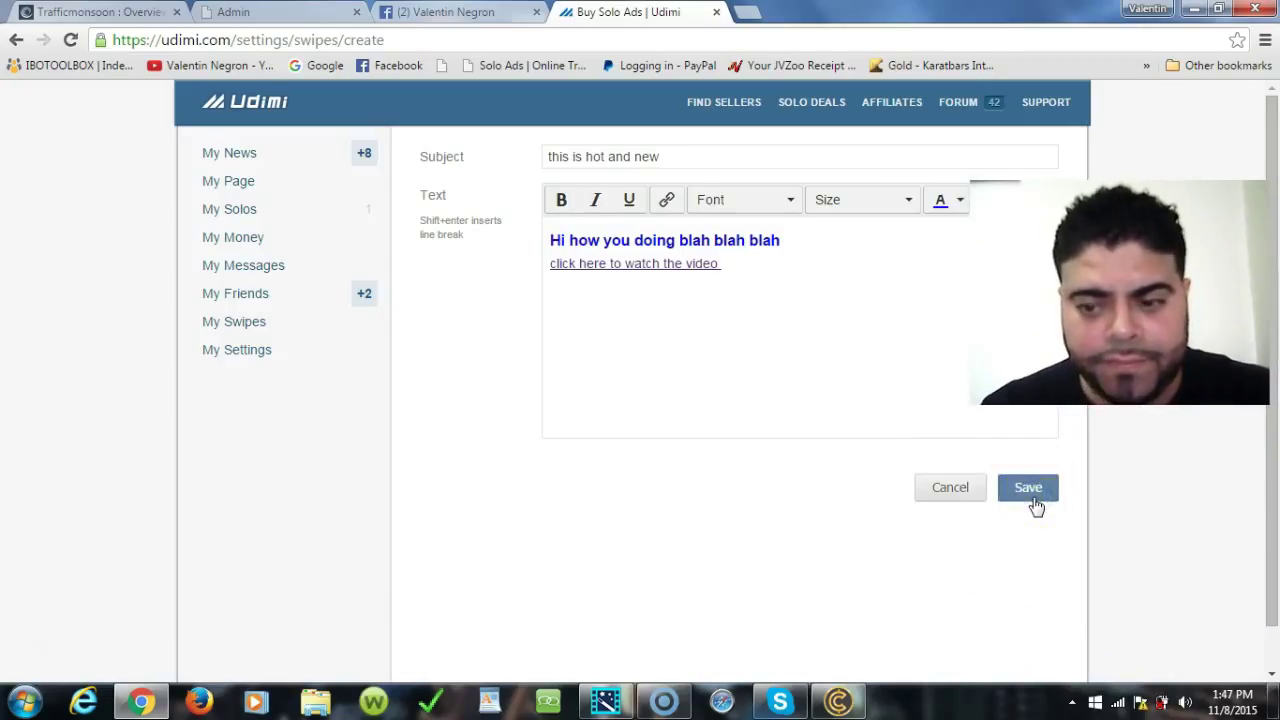
# - Save the swipe, check it in My Swipes, then switch to the Facebook tab
pyautogui.click(1028, 488)
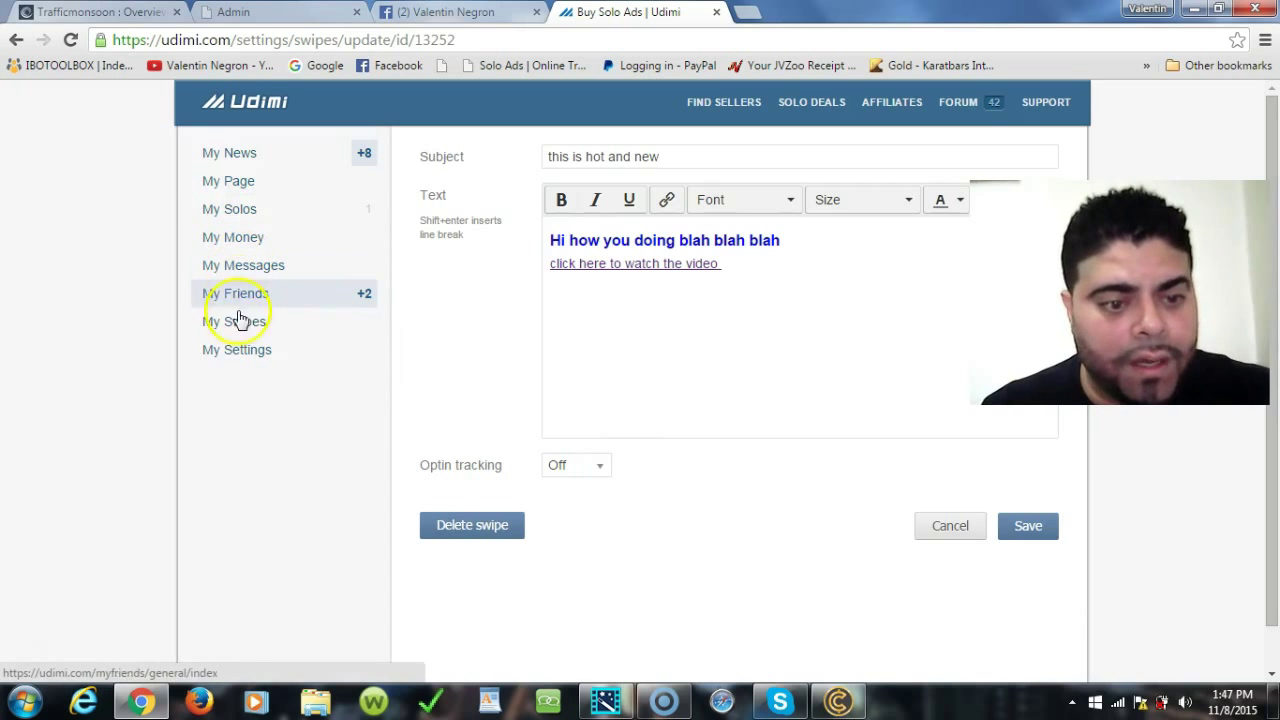
pyautogui.click(234, 320)
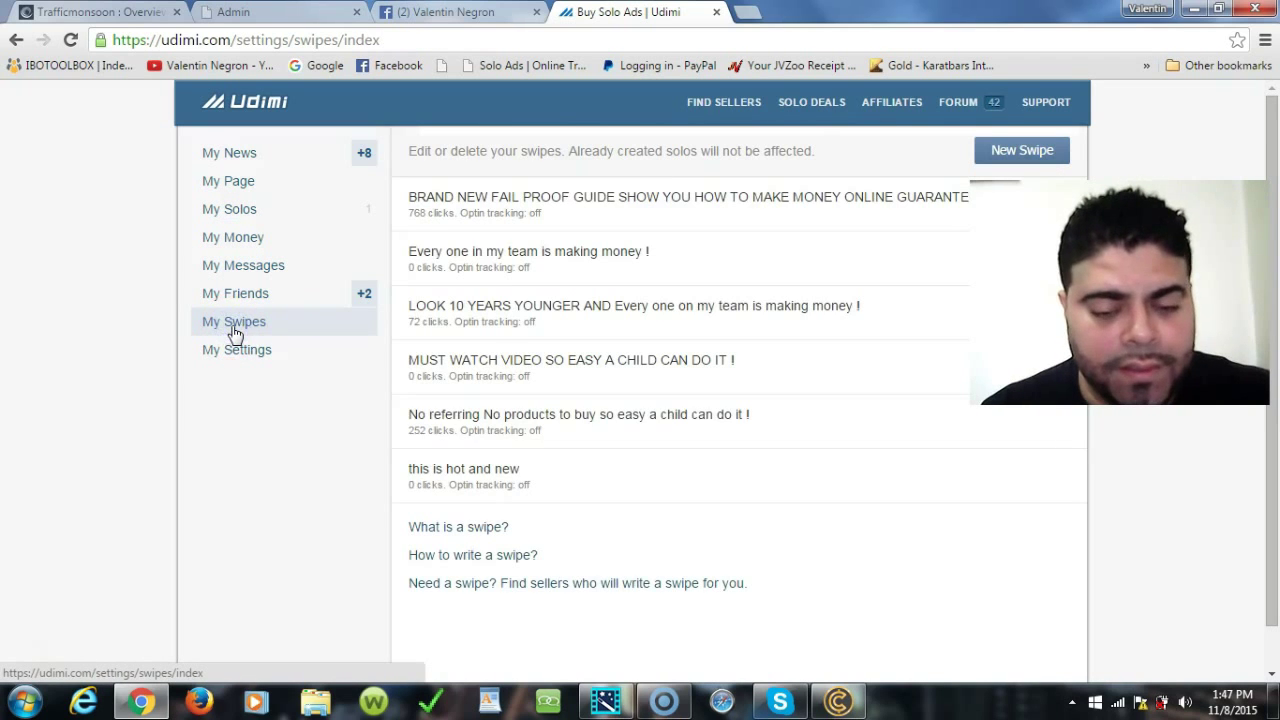
pyautogui.moveTo(500, 490)
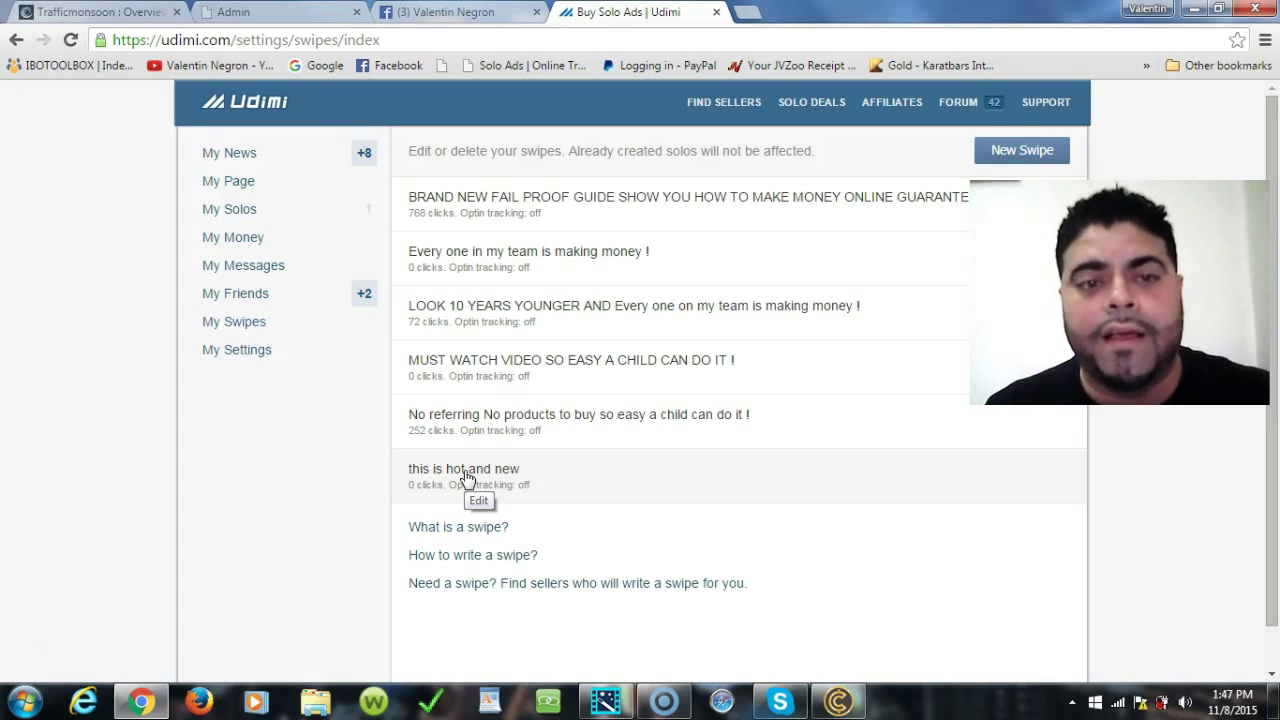
pyautogui.click(440, 12)
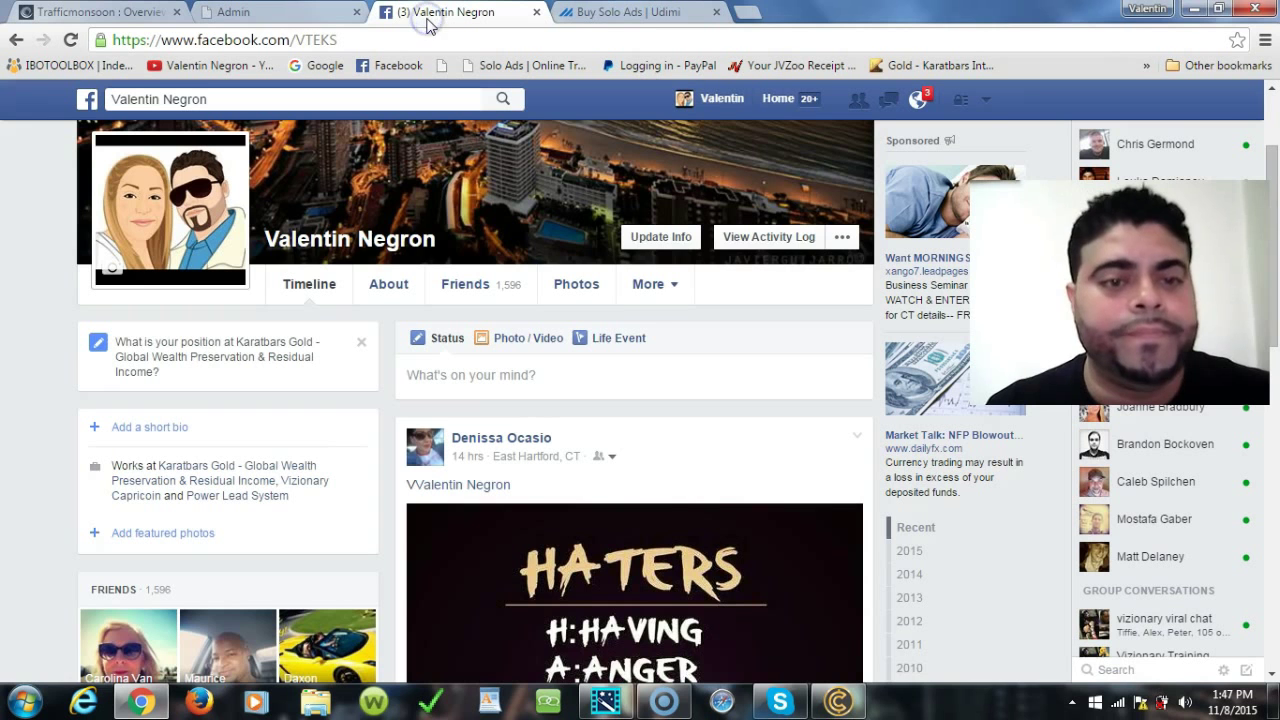
# - Return to the Power Lead System Manage Web Pages domain list tab
pyautogui.click(270, 12)
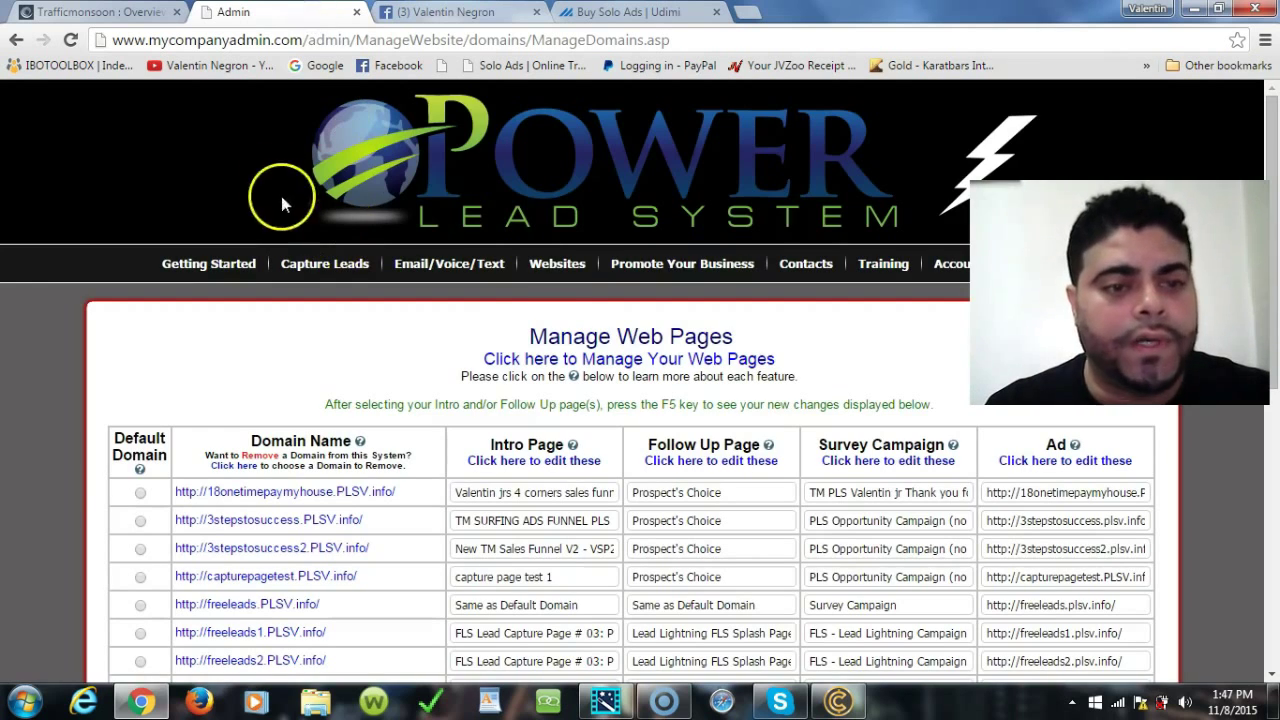
pyautogui.moveTo(304, 320)
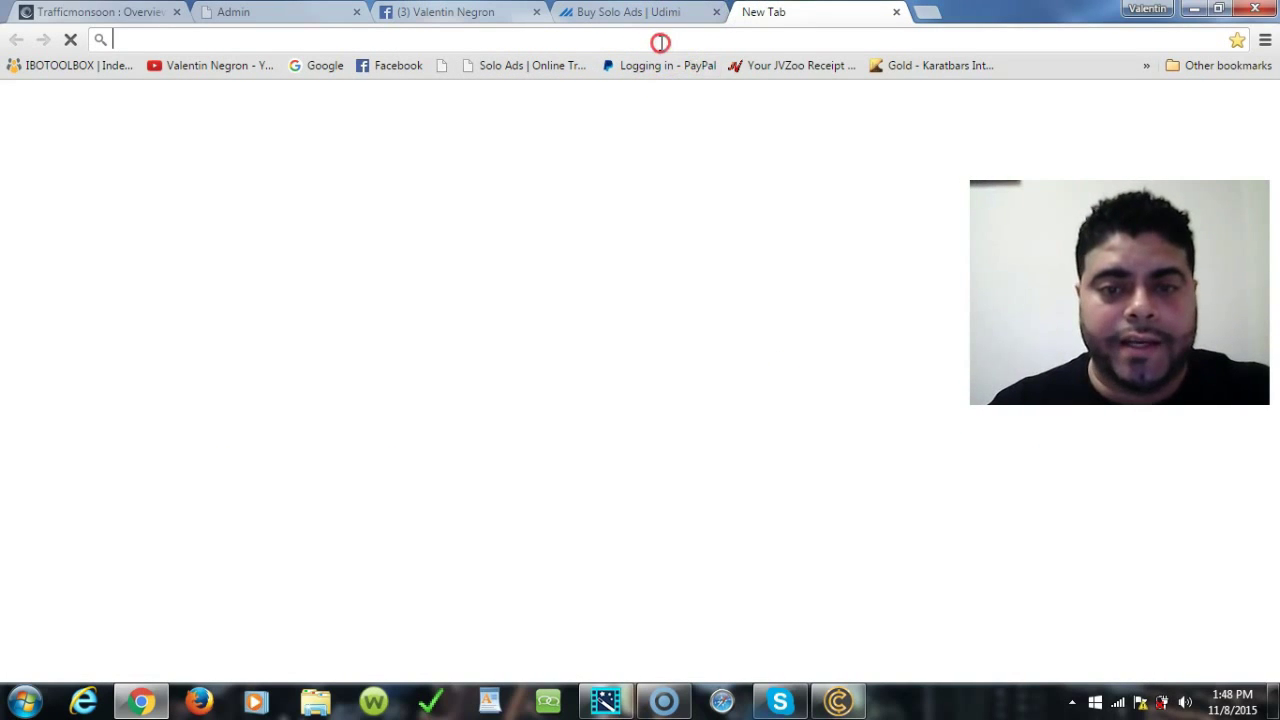
pyautogui.write('http://18onetimepaymyhouse.plsv.info/')
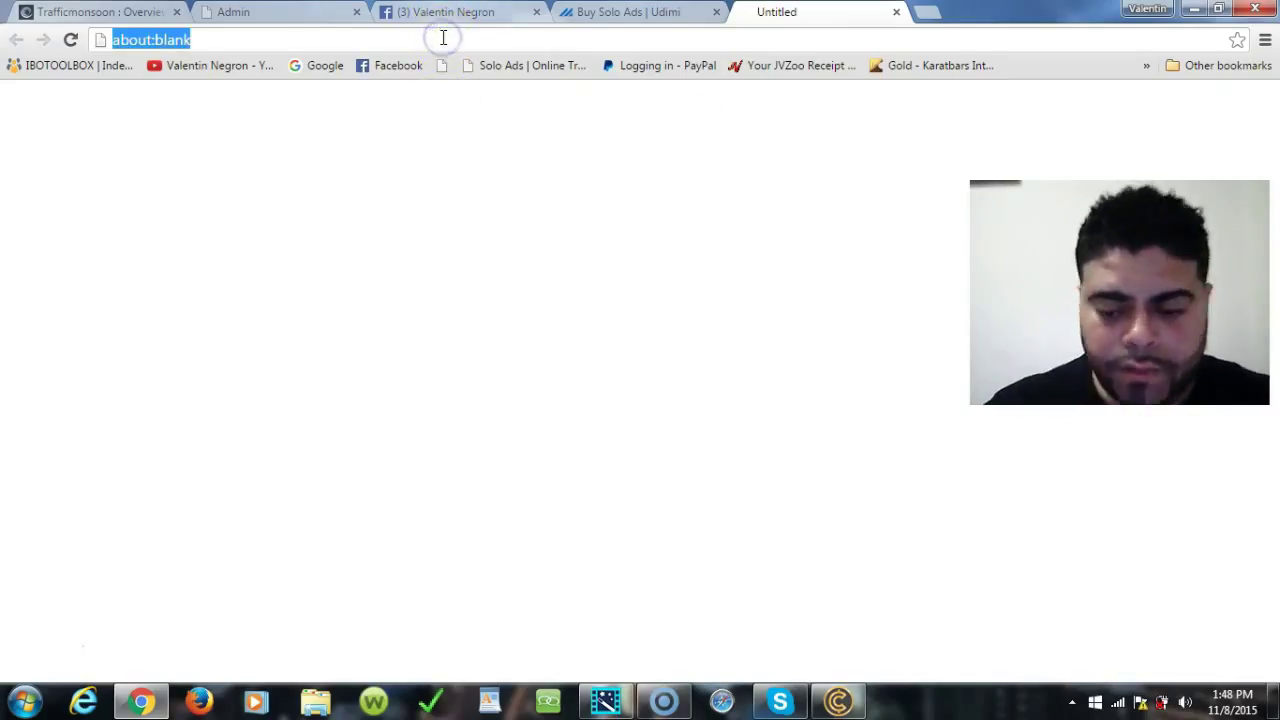
pyautogui.rightClick(444, 40)
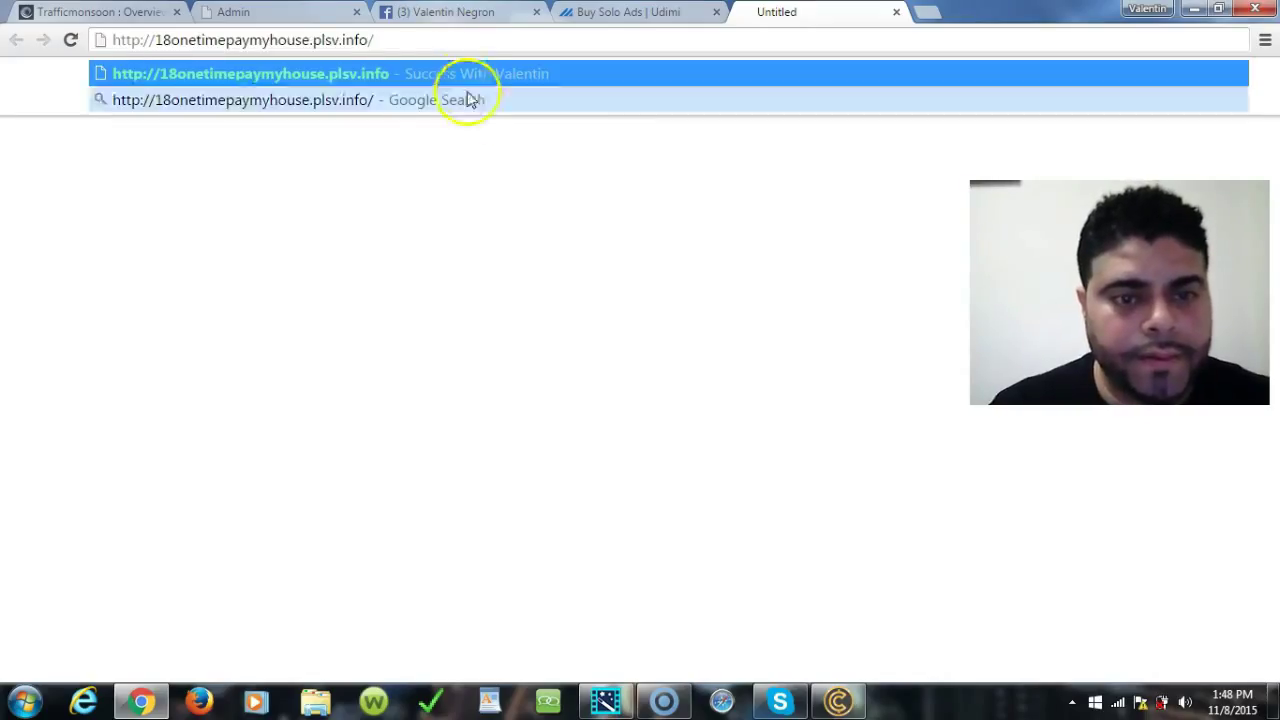
pyautogui.click(250, 72)
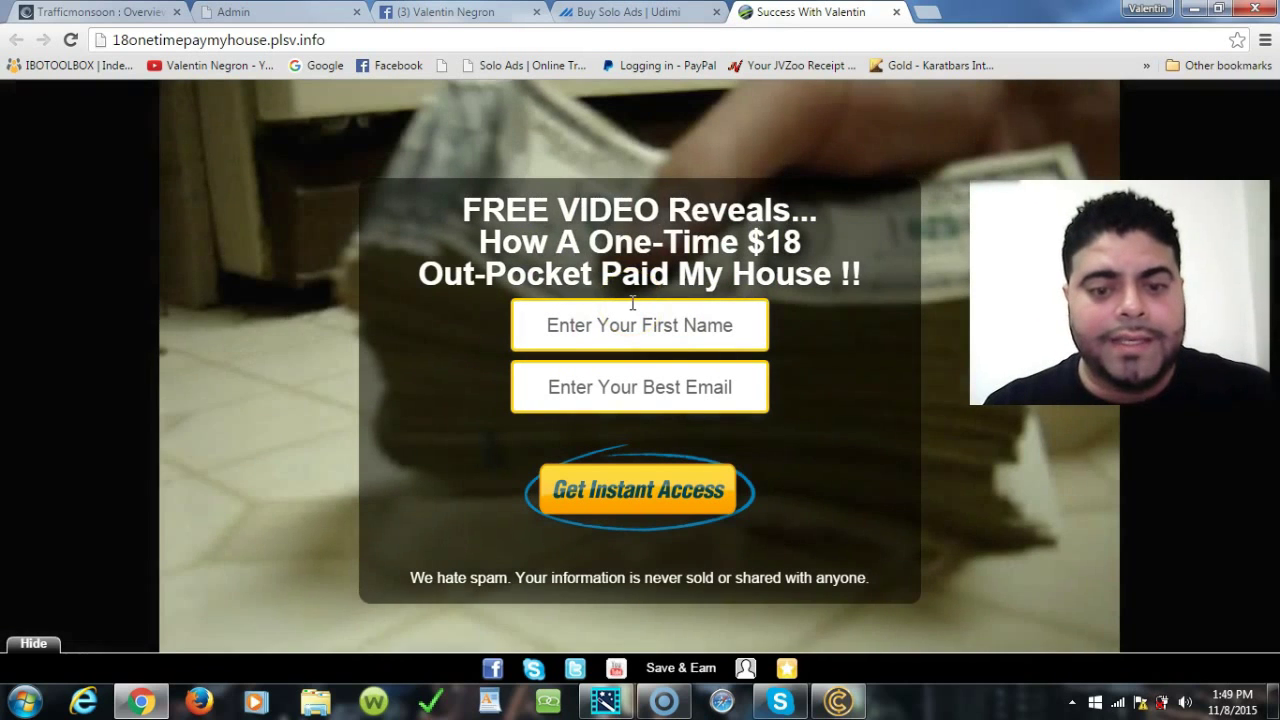
pyautogui.moveTo(476, 172)
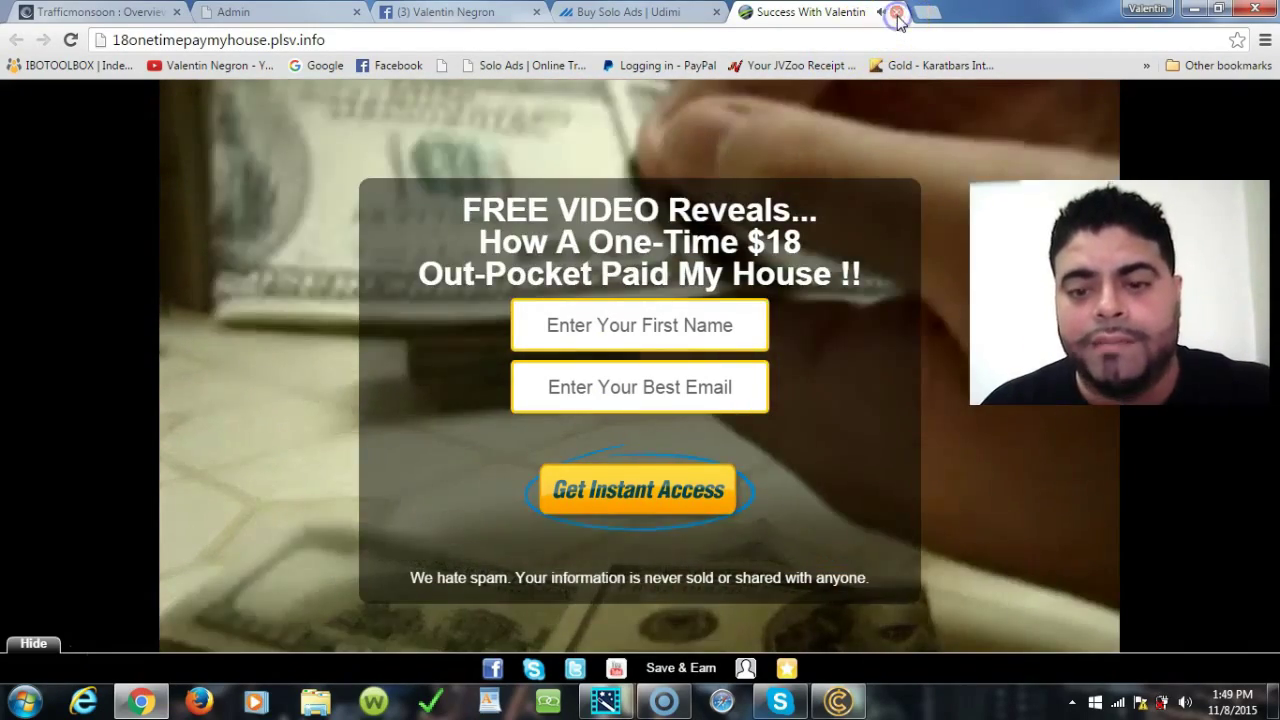
# - Review the 'One-Time $18' capture page, then close its tab to return to Manage Web Pages
pyautogui.click(884, 12)
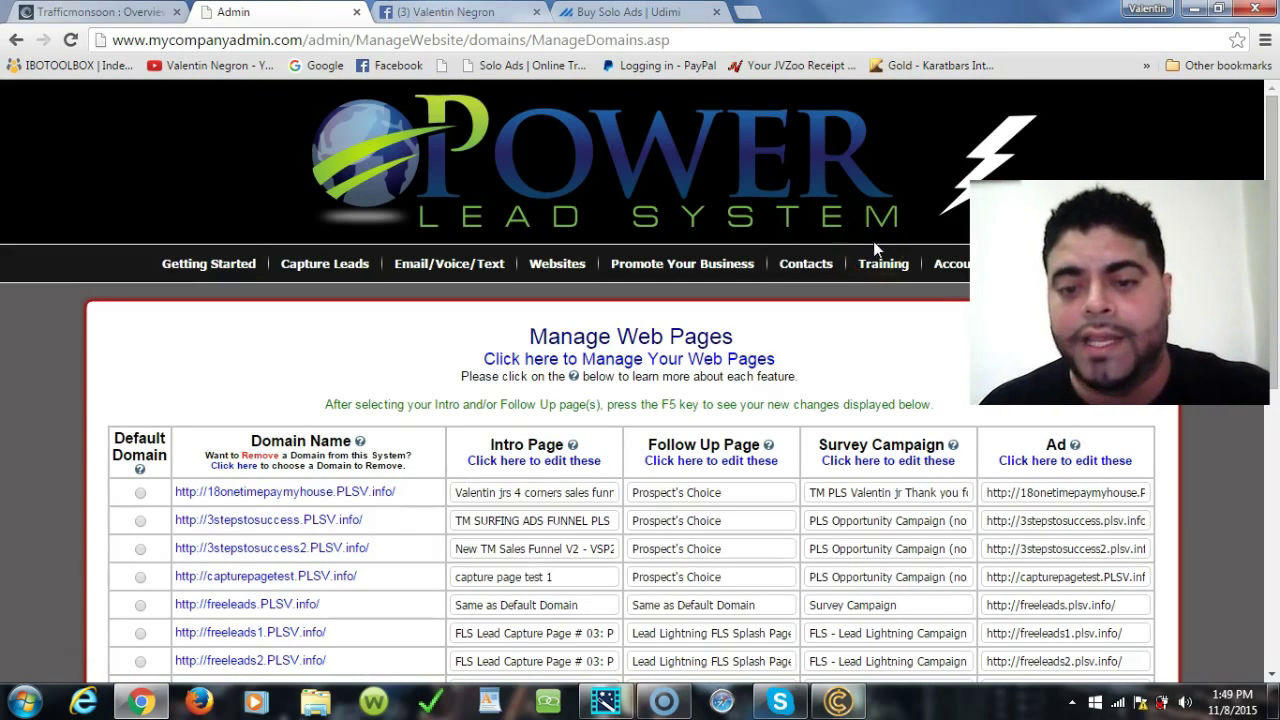